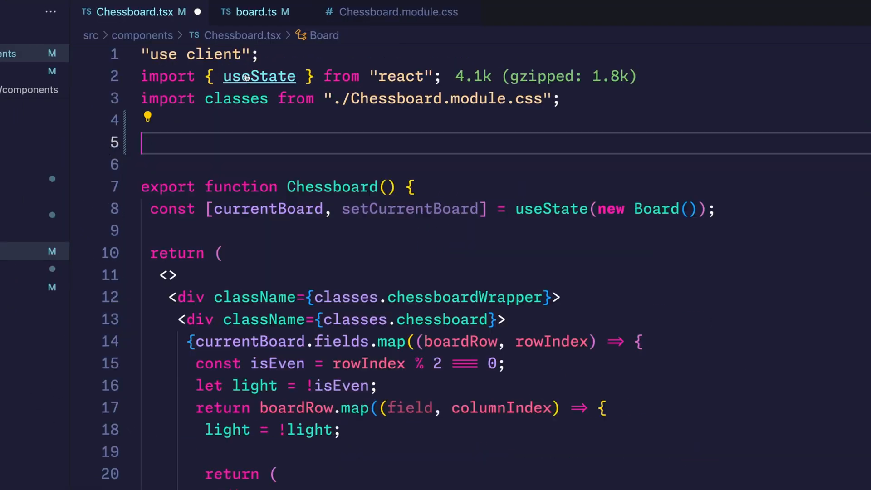
Step: Import the missing Board class into Chessboard.tsx using the IntelliSense suggestion
left_click(266, 12)
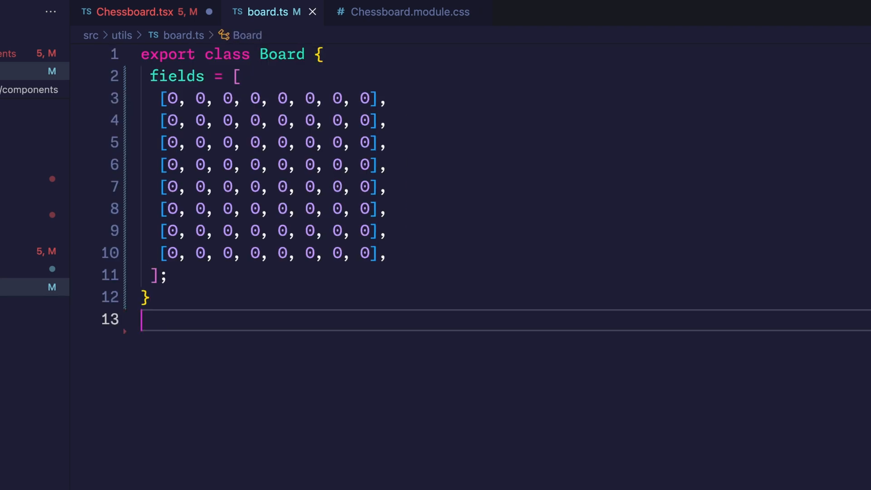
left_click(142, 12)
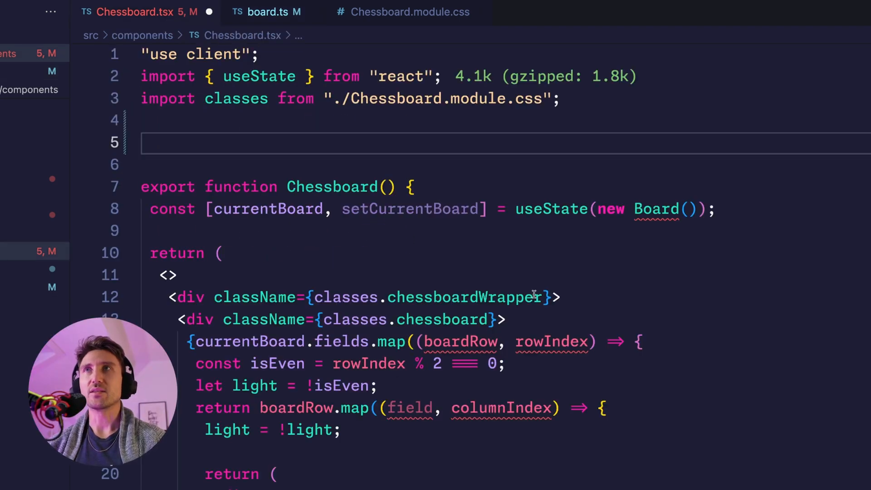
left_click(688, 208)
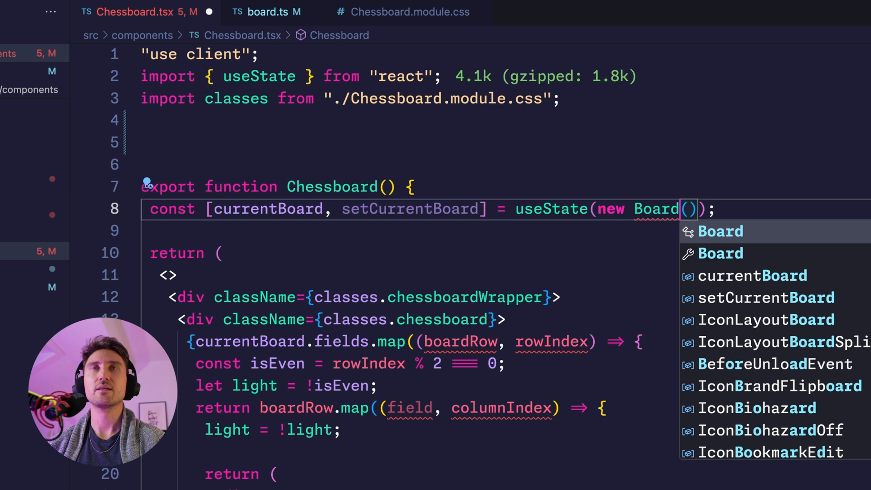
left_click(256, 11)
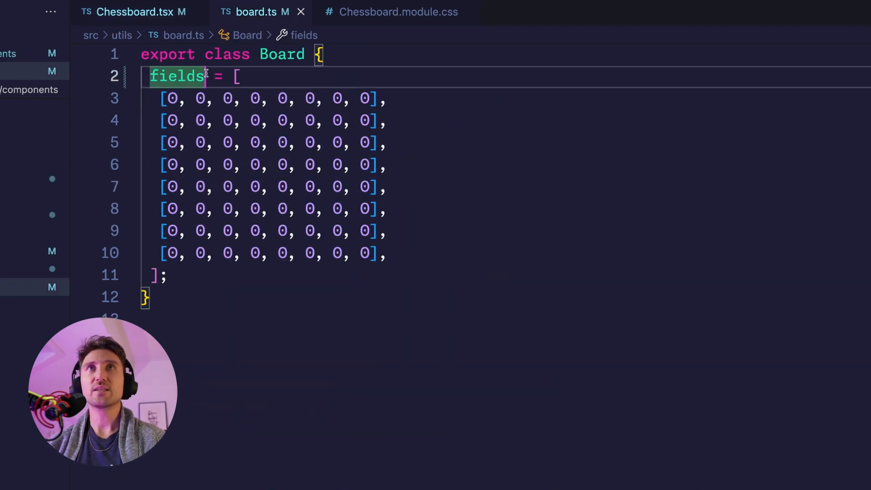
Step: Annotate the Board fields grid as Array<Array<0>> in board.ts and save
type(": Array")
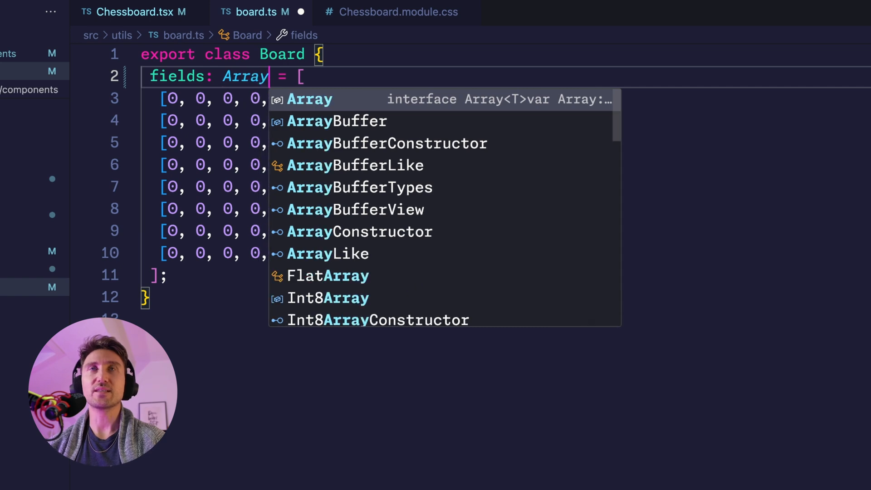
type("<Array<0>>")
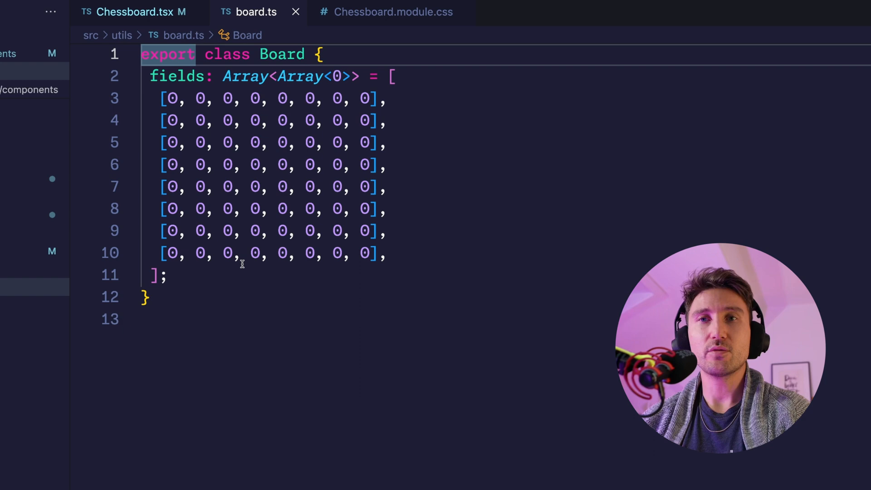
type("clas")
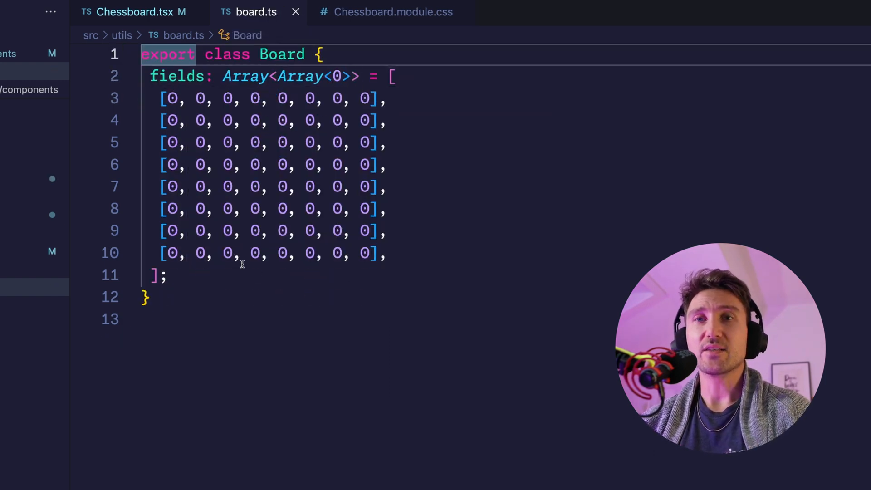
Step: Add a ChessPiece class with kind: 'queen' | 'pawn' | 'rook' | 'bishop' | 'king'
type("clas")
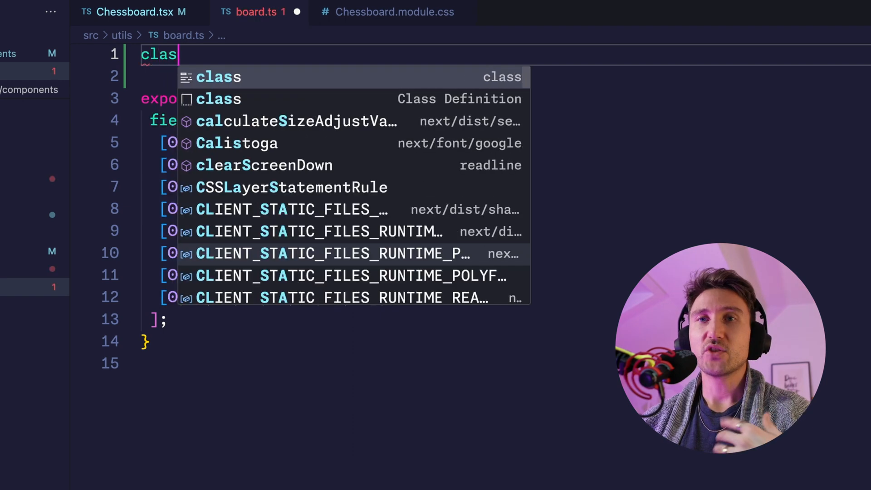
key("Tab")
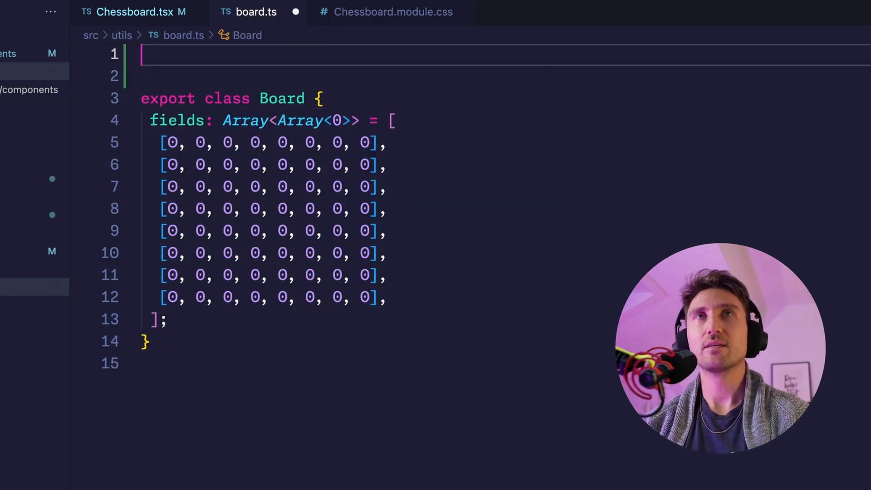
type("class")
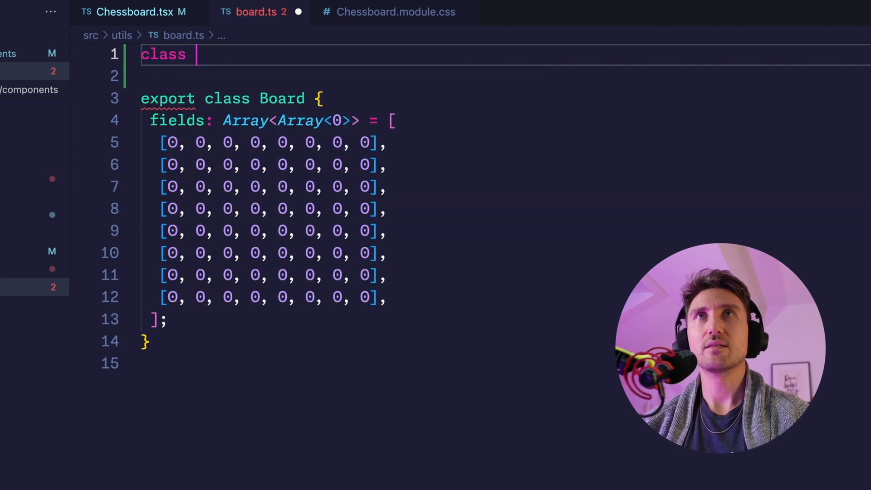
type("ChessPiece {")
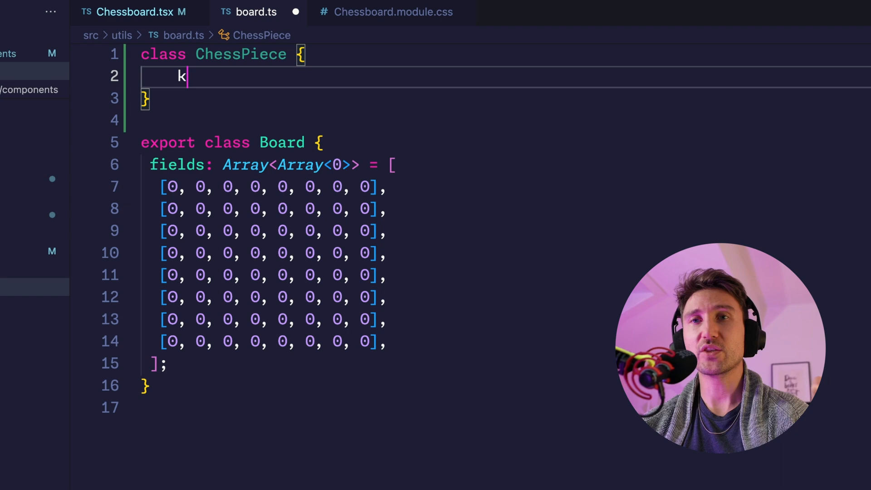
type("ind")
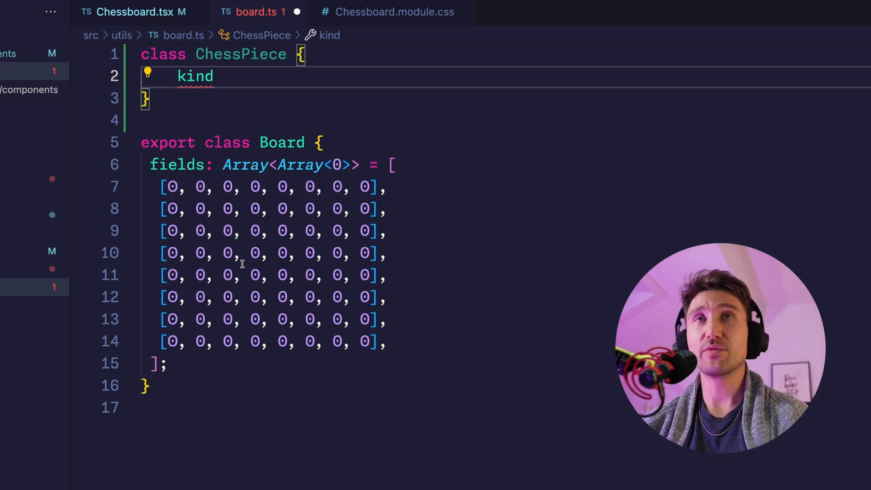
type(": ''")
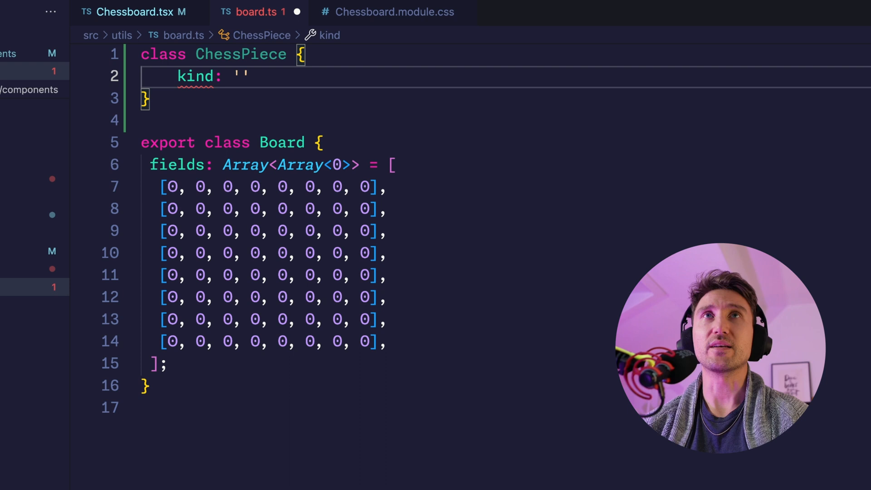
type("queen")
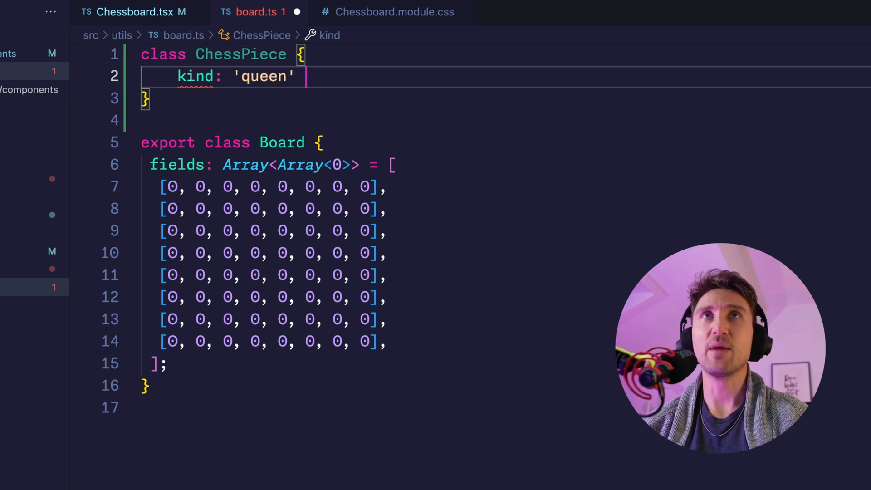
type("| 'pawn'")
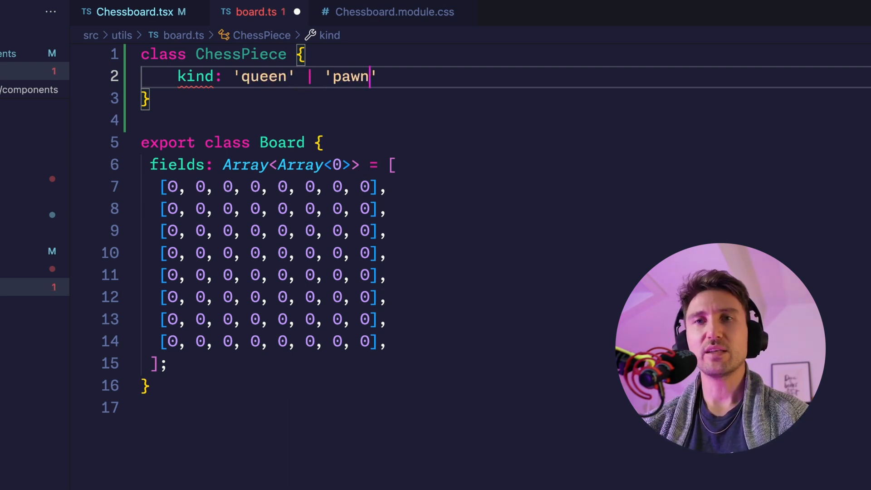
type("| 'rook' | 'bishop' | 'king'")
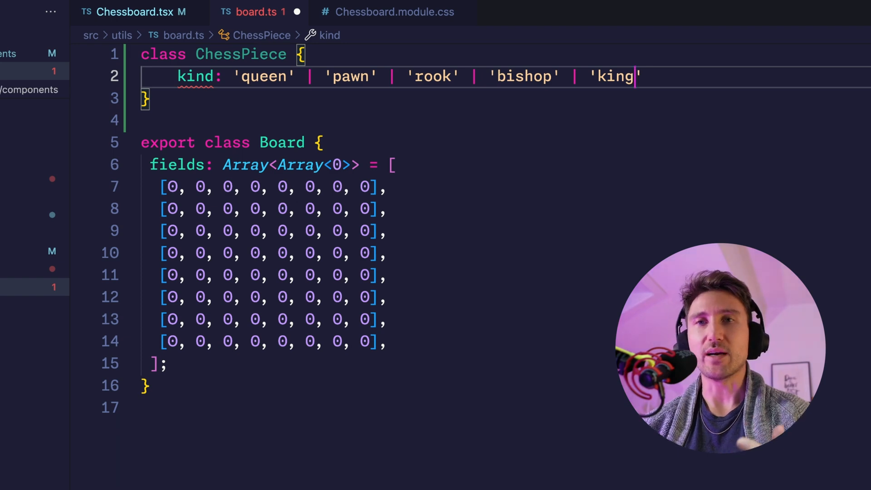
Step: Declare type ChessPieceKind = 'pawn' | 'queen' | 'rook' | 'bishop' | 'king', plus PlayerType light/dark
type("type")
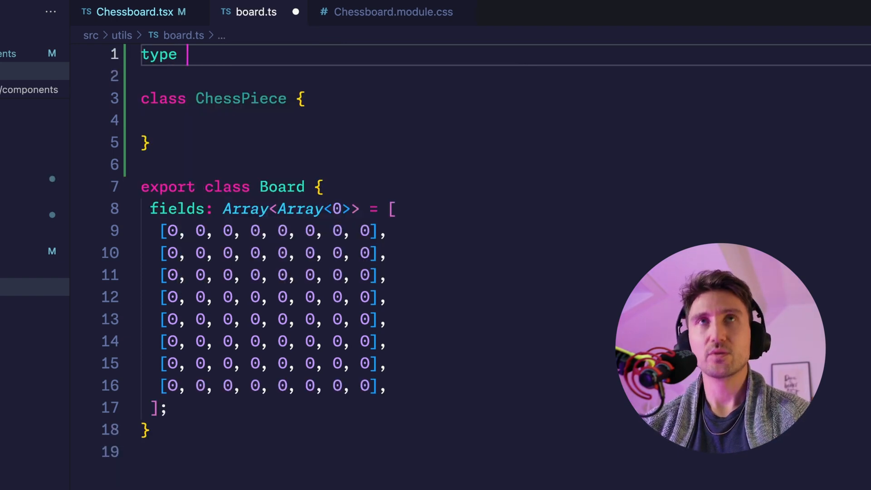
type("ChessPieceKind =")
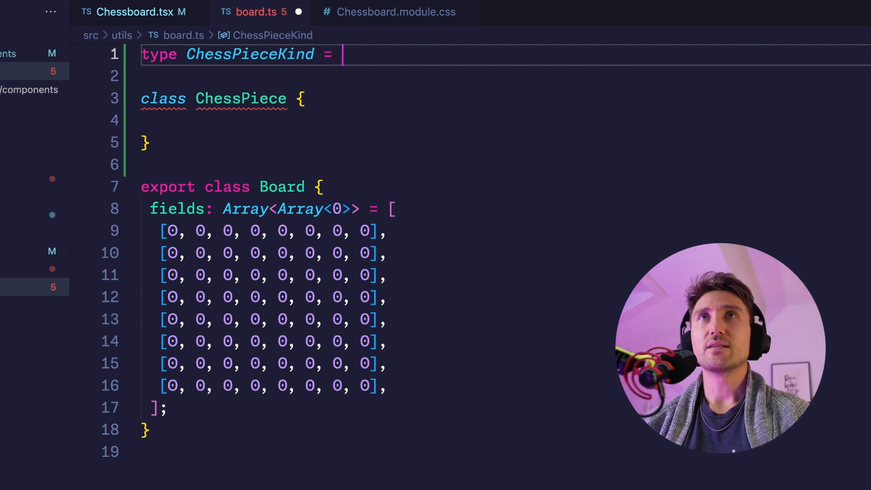
key("Enter")
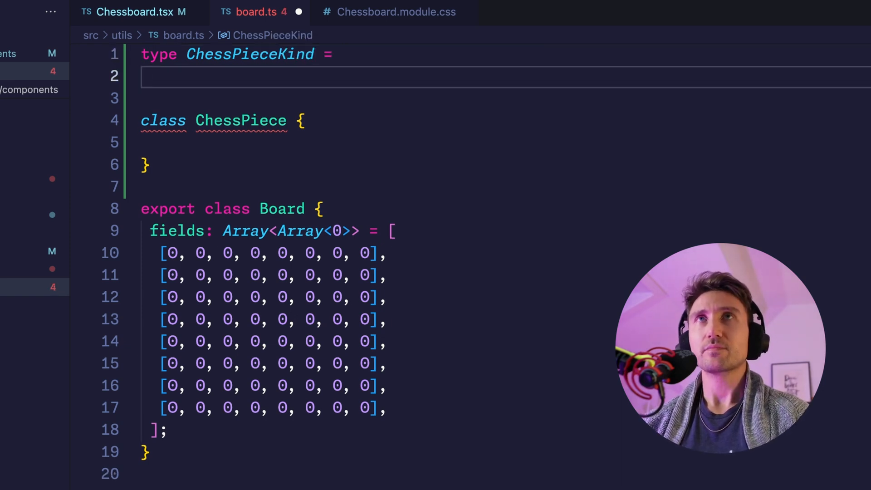
type("'pawn'")
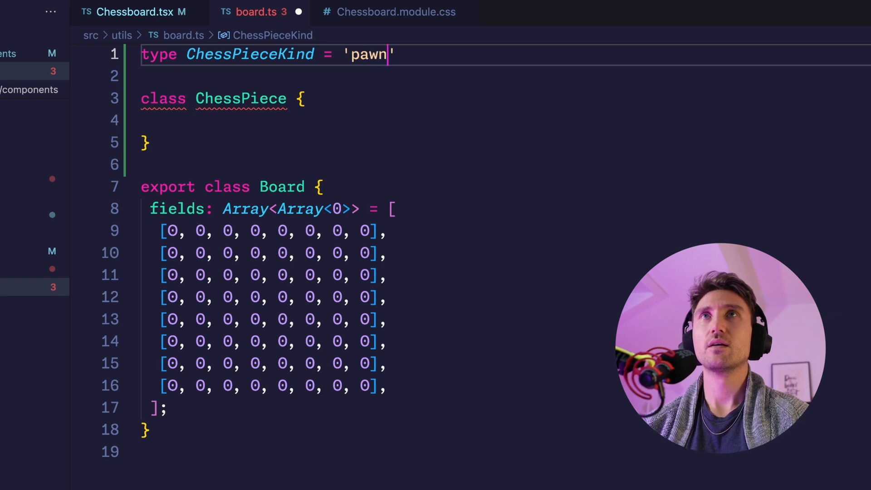
type("| 'queen' | 'rook' |")
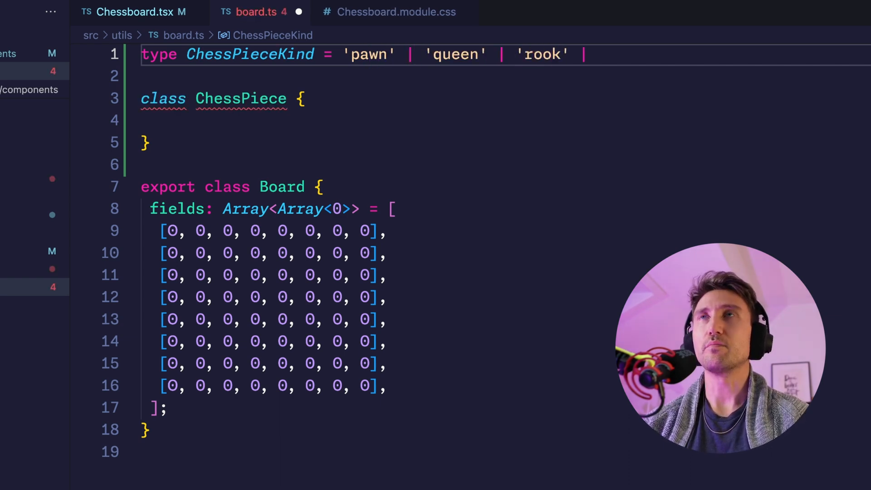
type("'bishop' | 'king';")
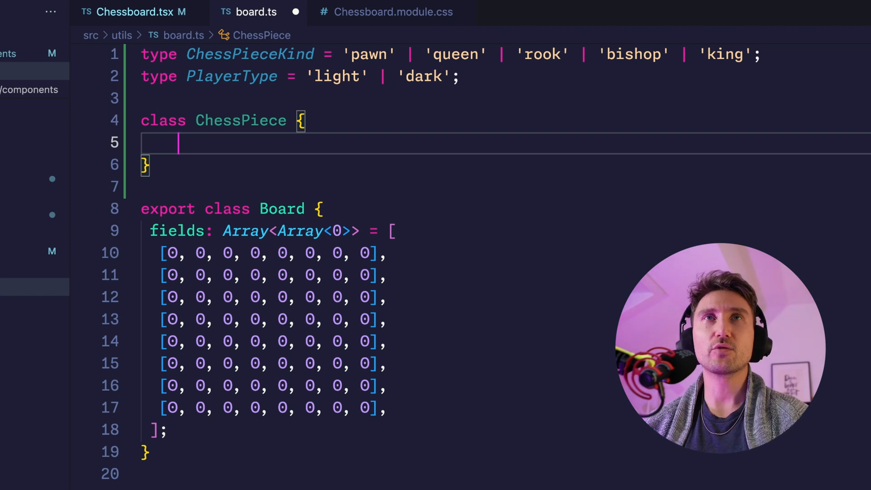
Step: Start the ChessPiece constructor with a public kind: ChessPieceKind parameter
type("kind: ch")
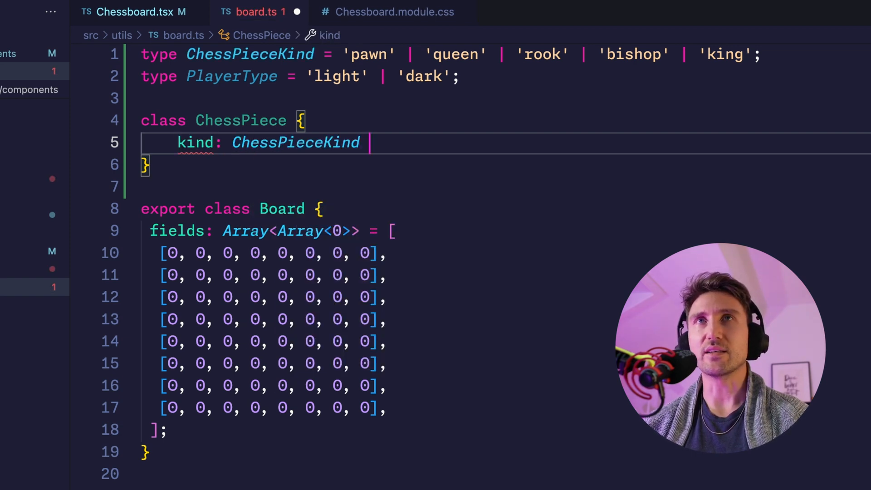
type("= ''")
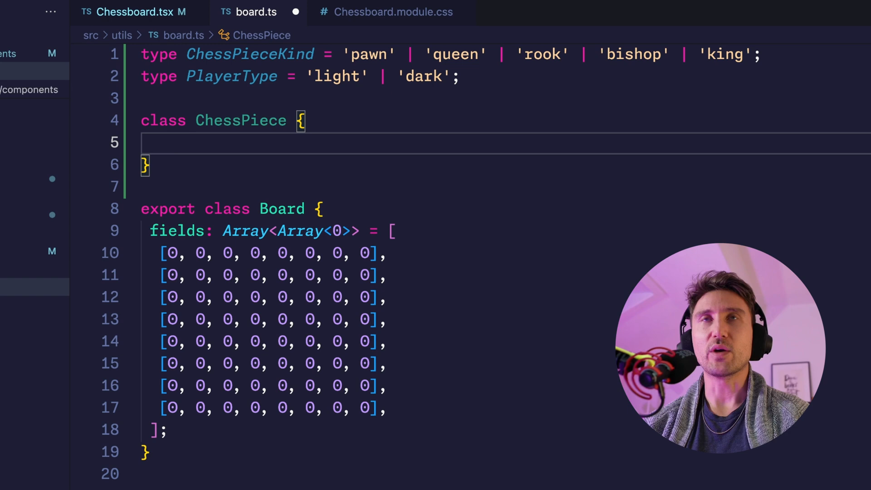
type("const")
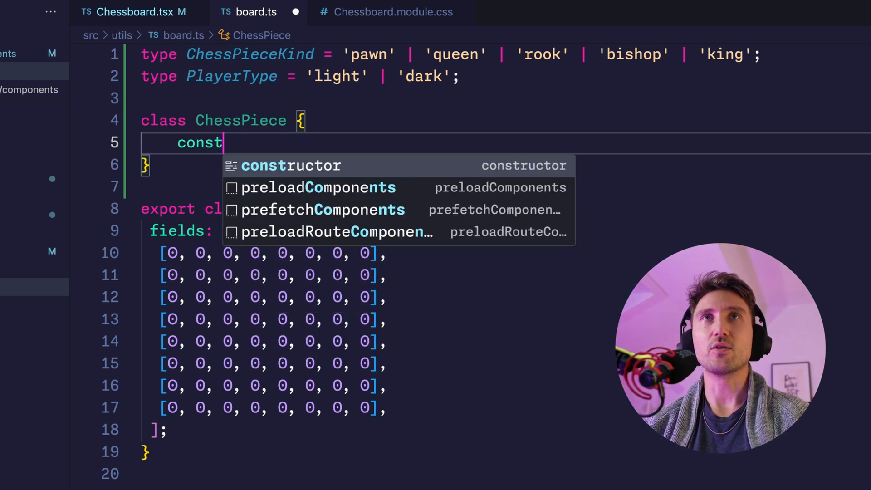
key("Tab")
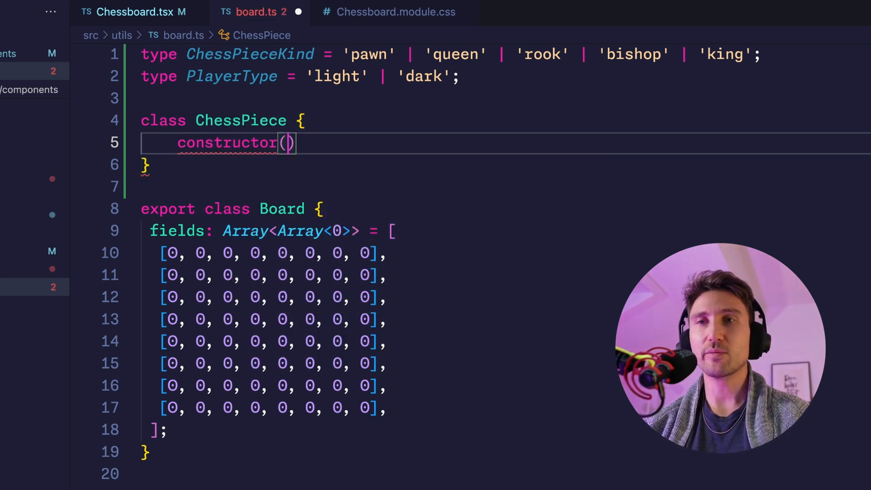
type("public")
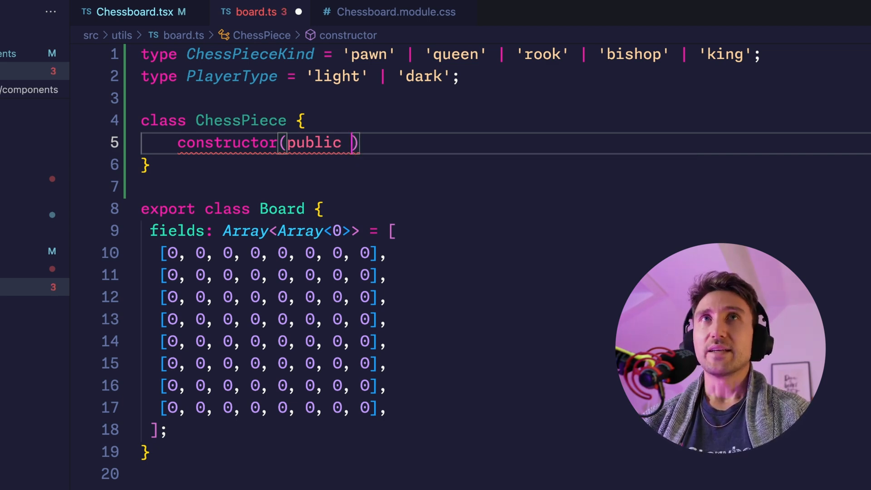
type("kind:")
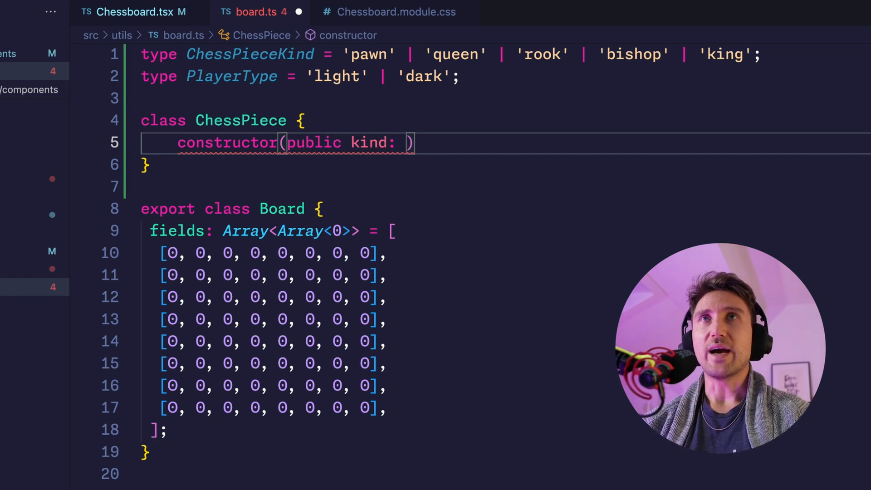
type("Che")
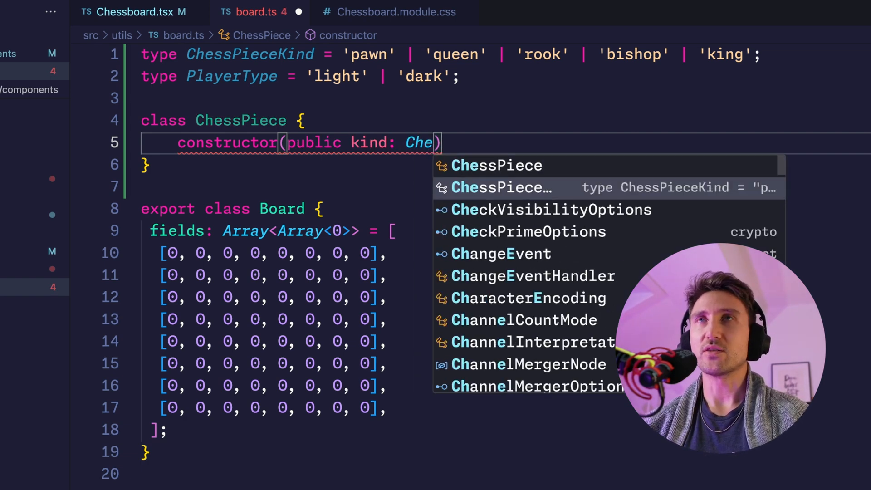
Step: Add a public player: PlayerType parameter, save to format, and comment the empty body
key("Tab")
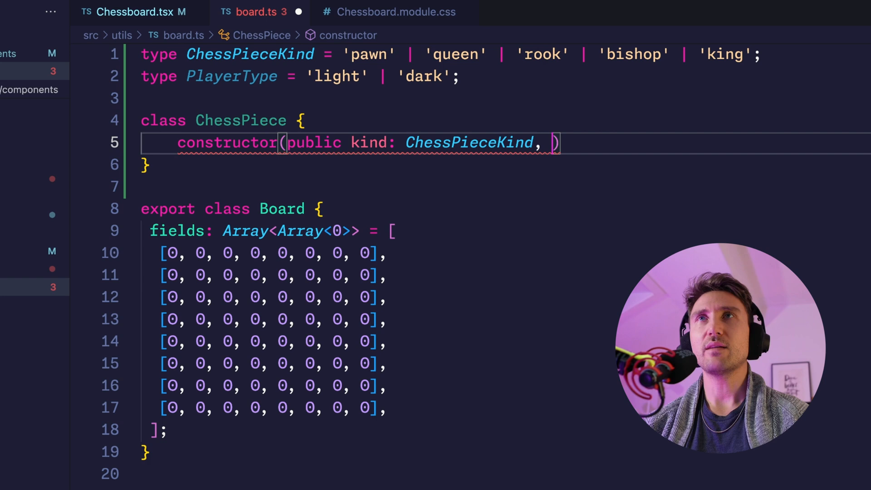
type("public")
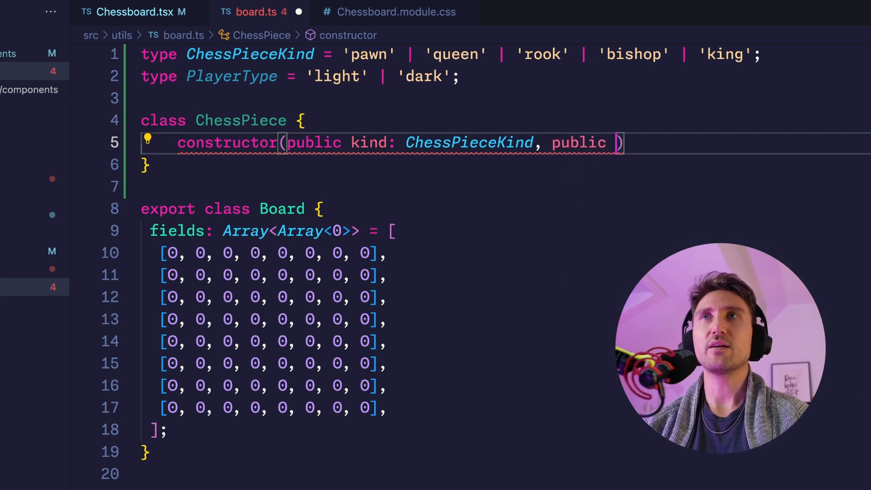
type("player: P")
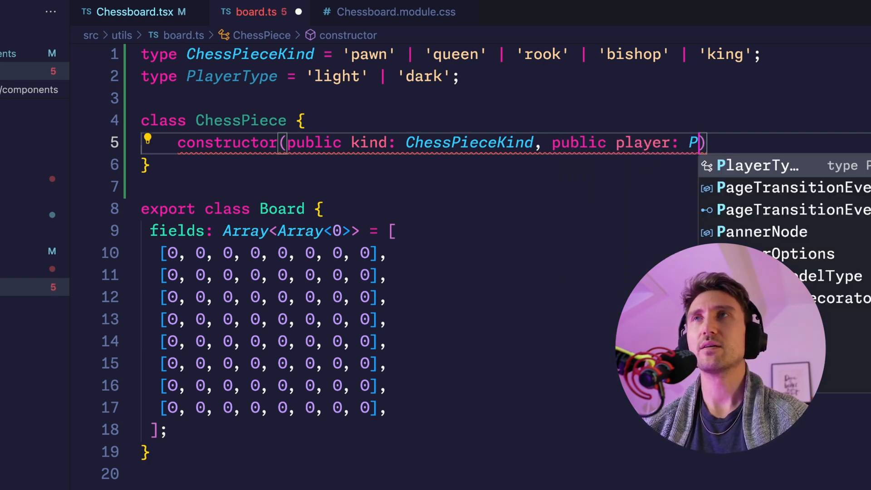
key("Tab")
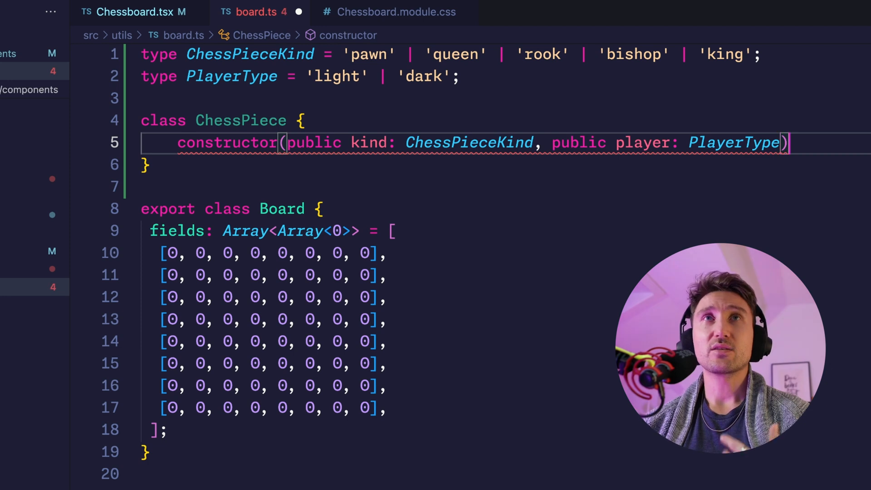
key("ctrl+s")
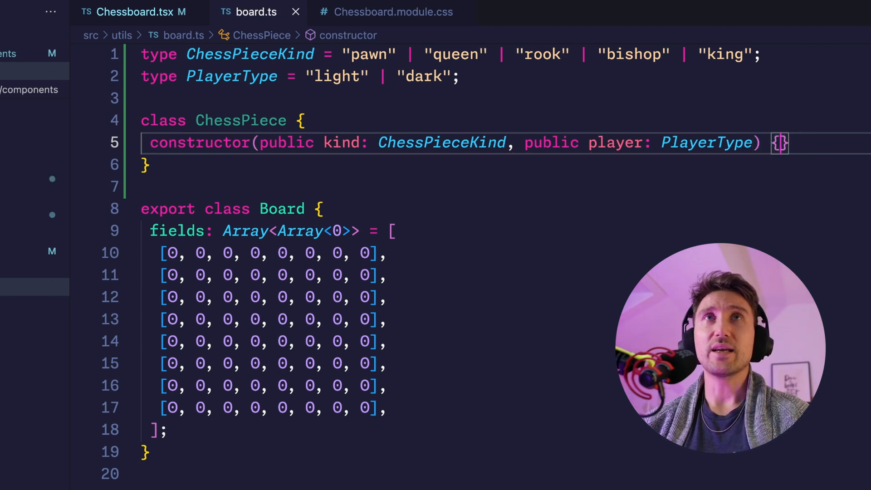
type("// doesnt need additional code here")
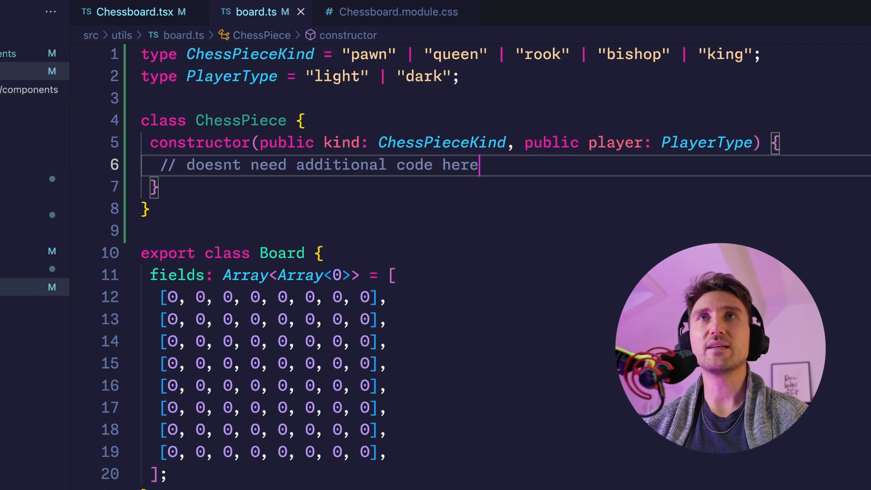
mouse_move(467, 97)
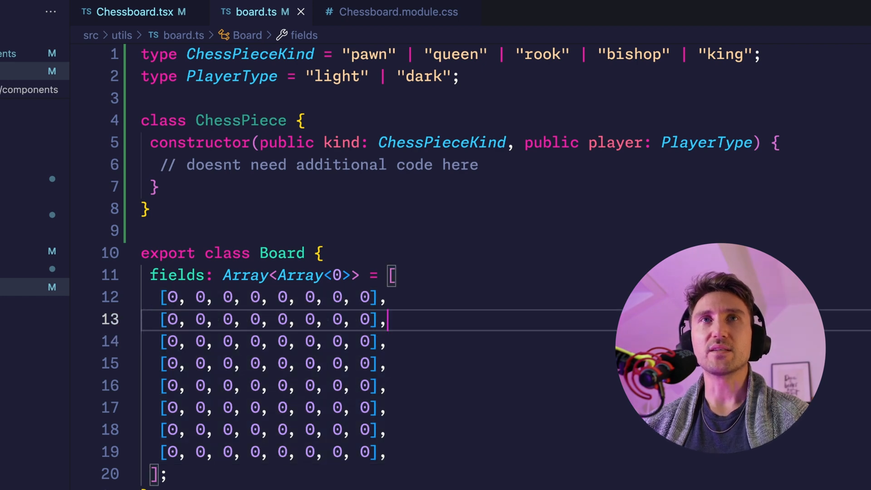
Step: Comment '//only pawns here', start row two with new ChessPiece('pawn', 'dark'), type fields ChessPiece | 0
type("//only pawns here")
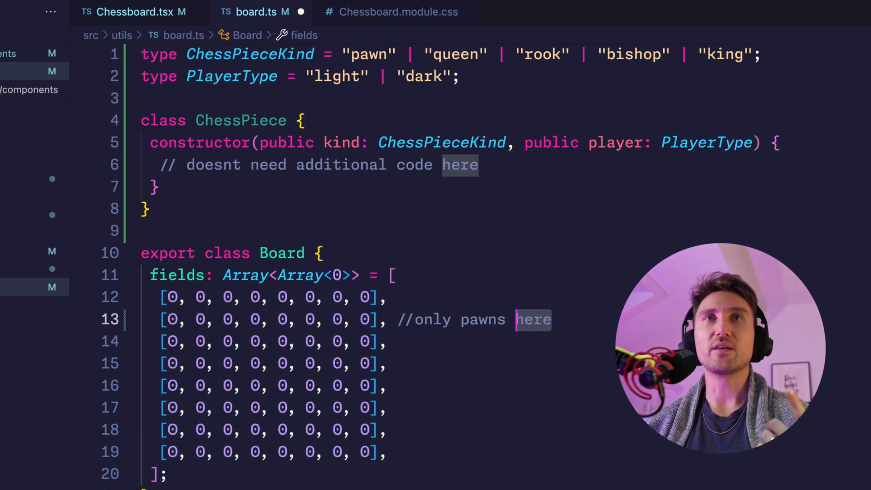
type("new ChessPiece('pa")
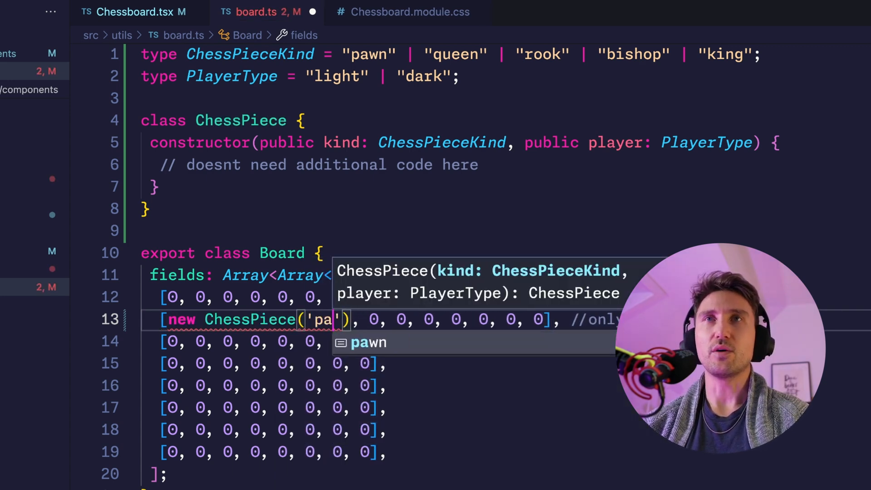
type("wn',")
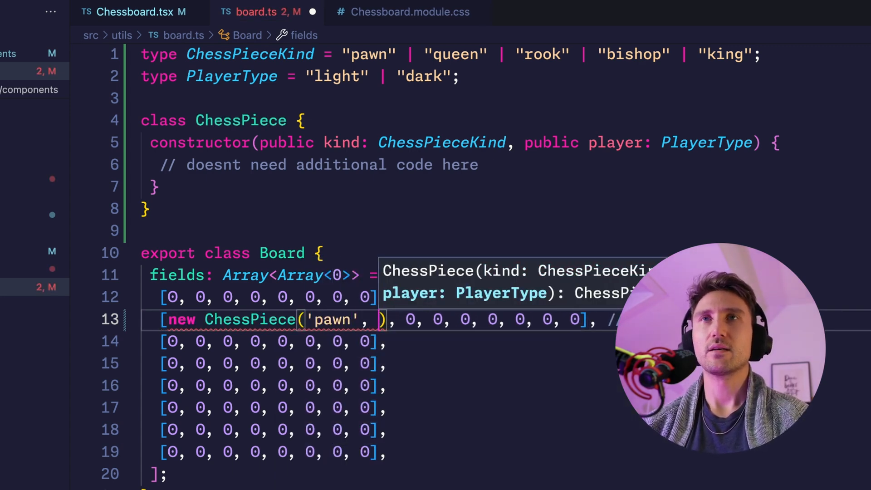
type("'dark'")
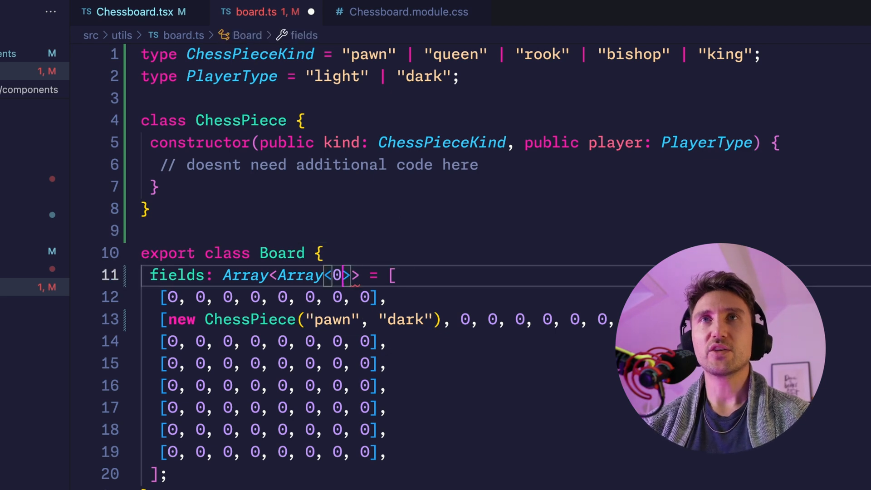
type("ChessPiece |")
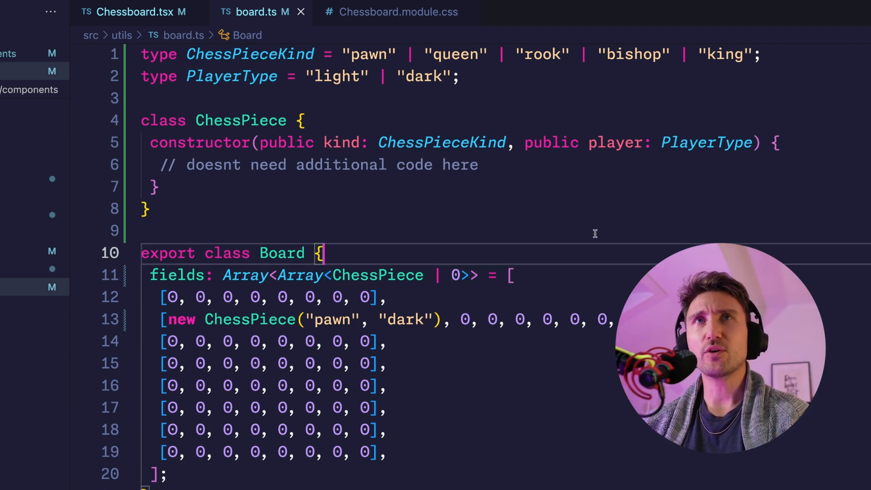
mouse_move(592, 230)
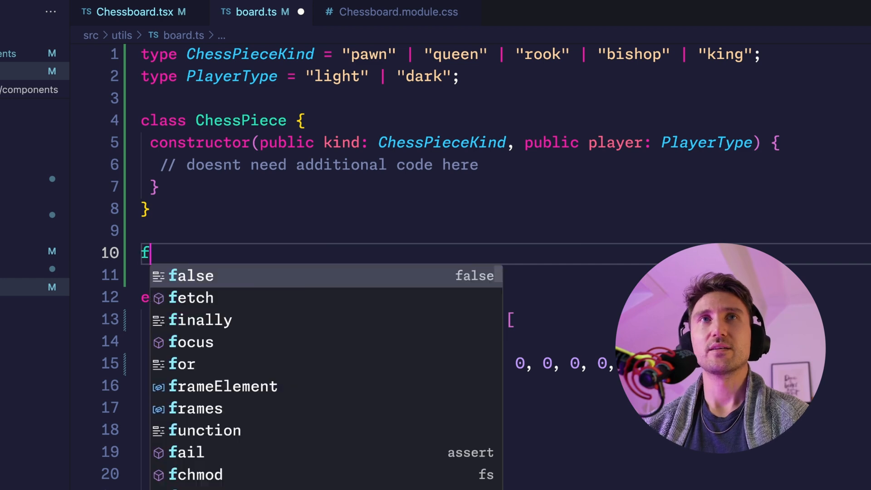
Step: Write dp(kind = 'pawn') returning new ChessPiece(kind, 'dark'), a matching light lp, and use dp() in rows
type("unction dp() {}")
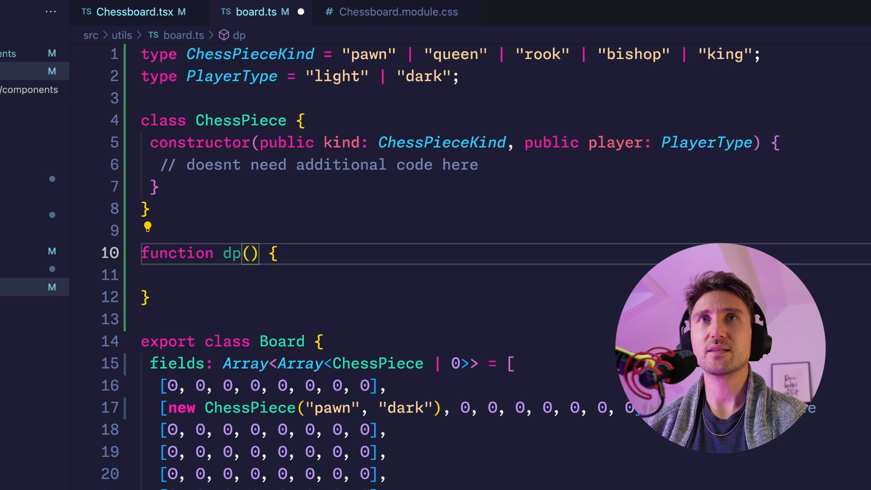
type("kind: ChessPieceKind")
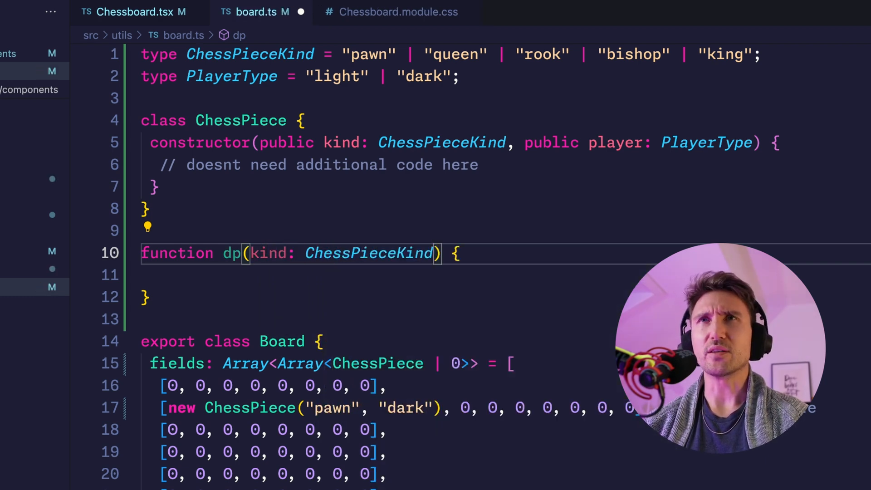
type("= 'pawn'")
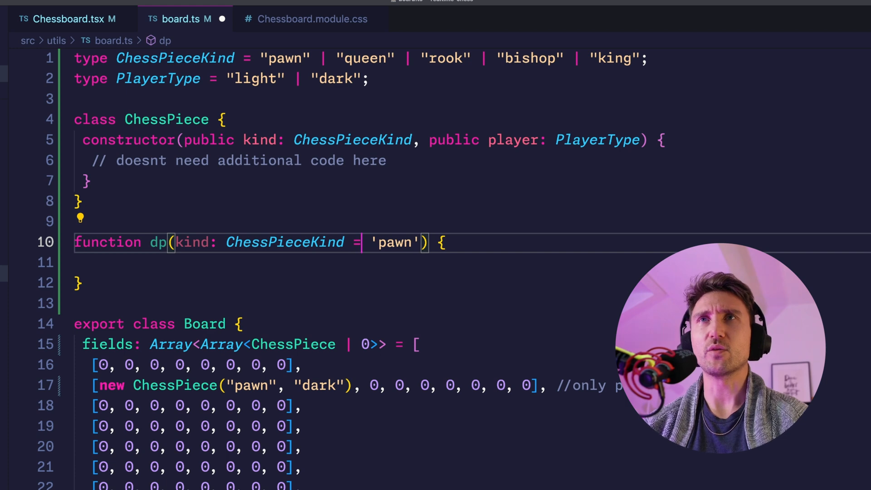
type("return")
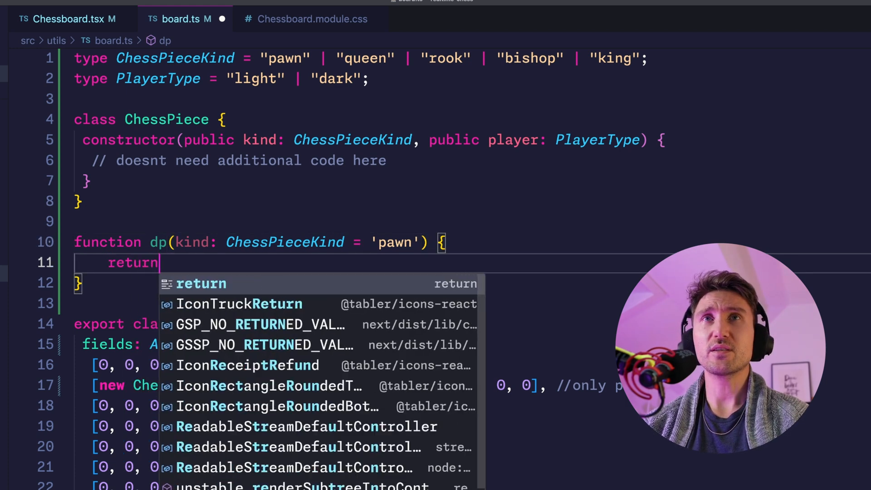
type("new ChessPiece")
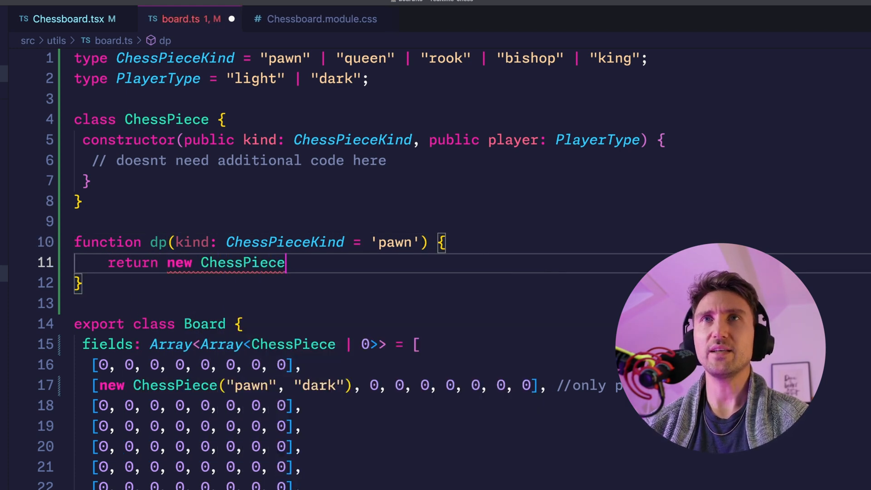
type("()")
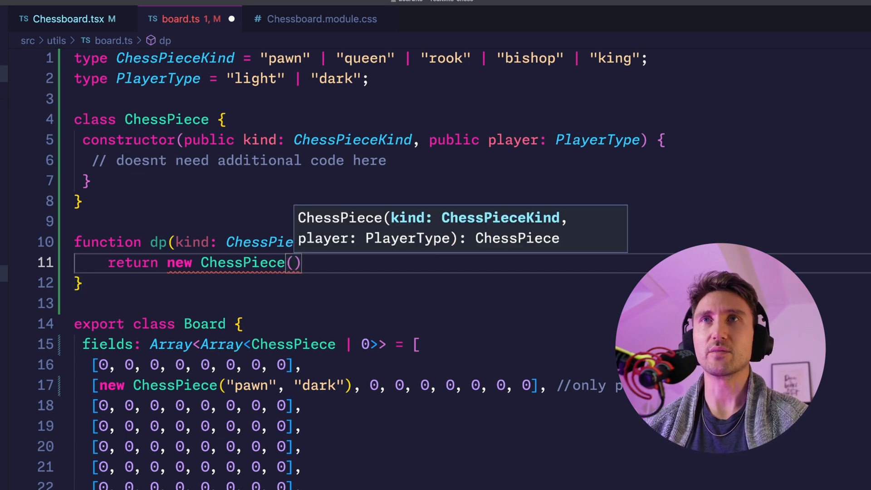
type("kind, '")
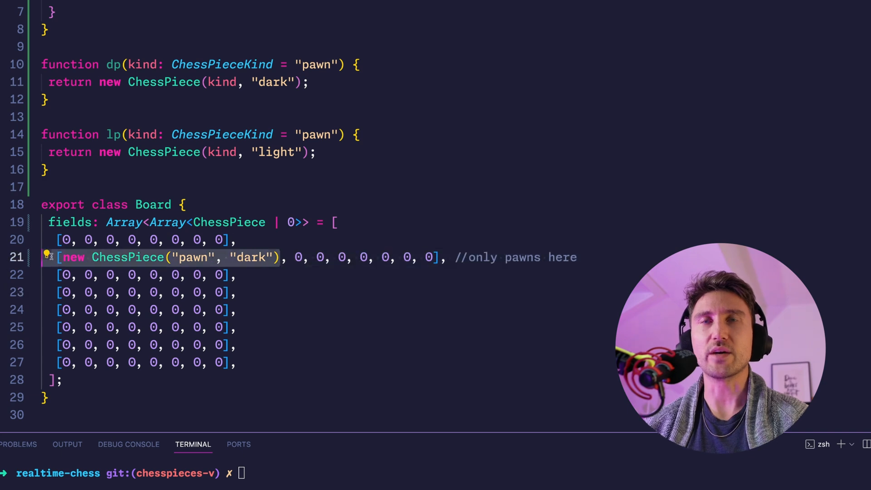
type("dp()], //only pawns here")
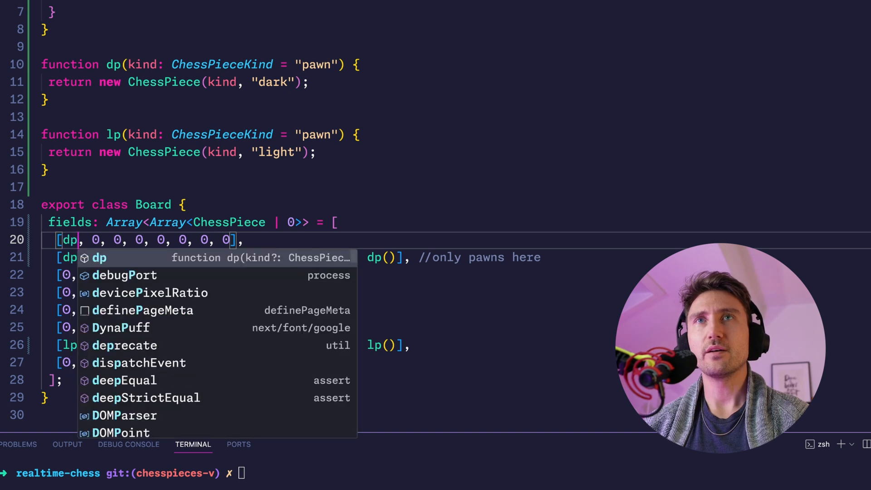
Step: Put dp('rook') and lp('rook') at the row ends and add 'knight' to ChessPieceKind
type("('rook'")
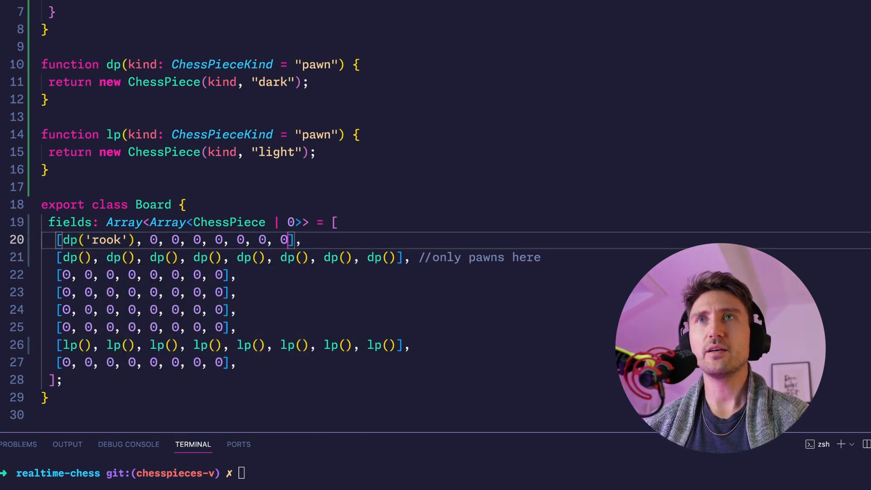
type("dp('rook')")
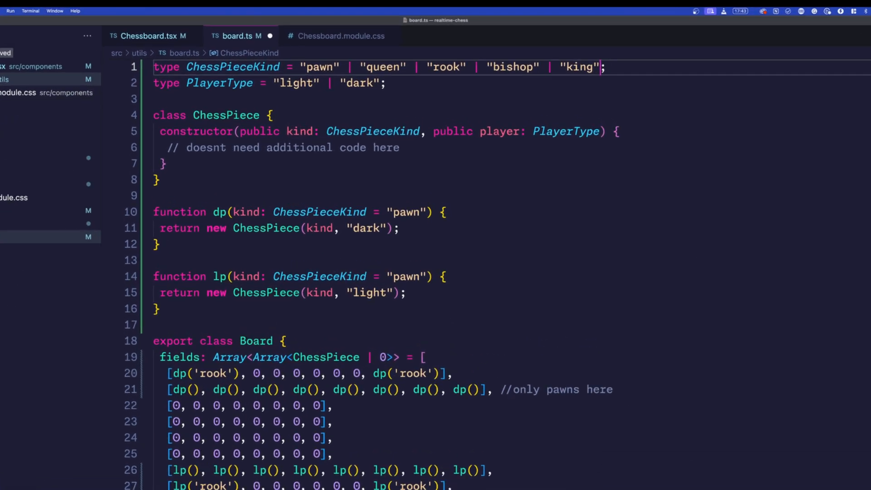
type("| 'knight'")
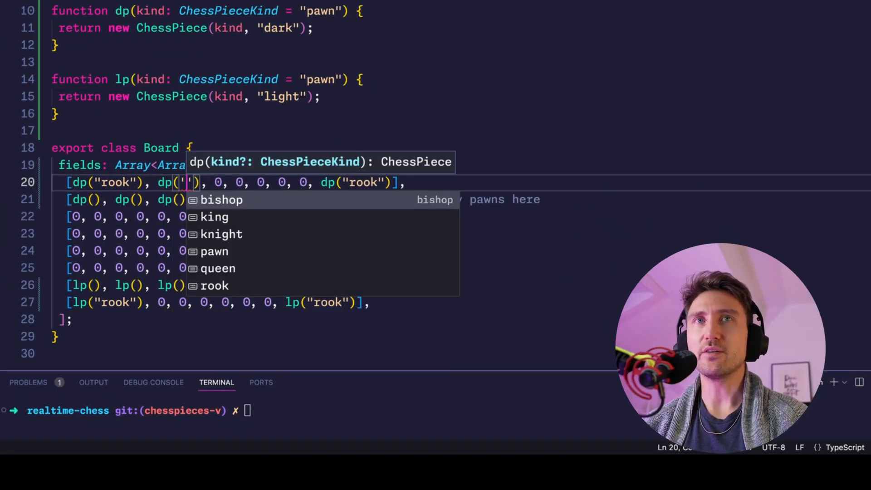
type("knight")
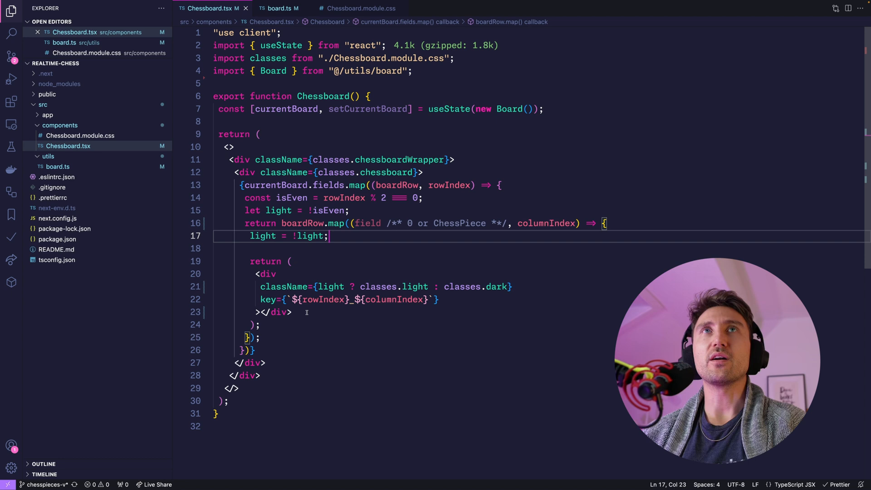
Step: Place the cursor after the square's closing div in Chessboard.tsx
left_click(302, 311)
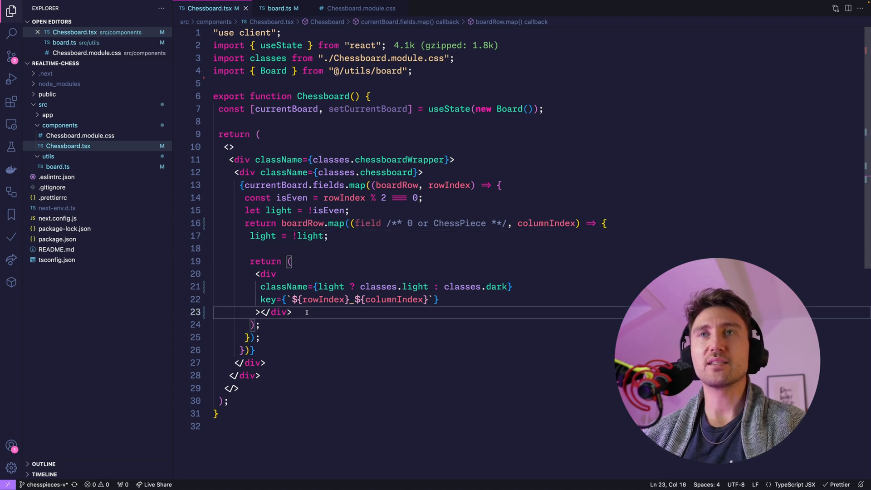
Step: Begin a {field == ...} piece check in the square and give .chesspiece 70% width and height
key("Enter")
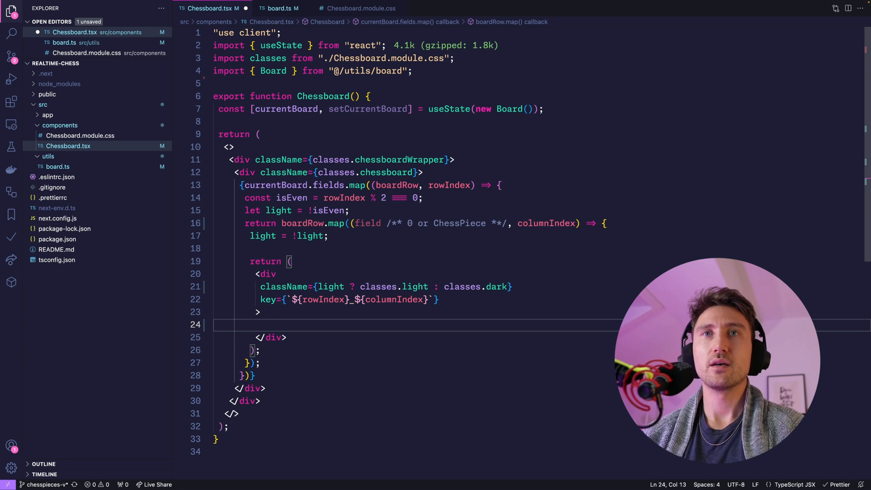
type("{}")
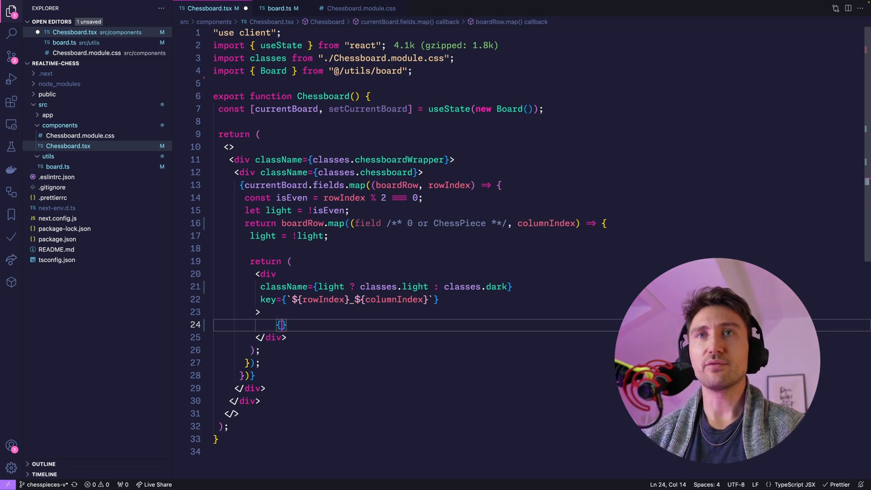
type("field ==")
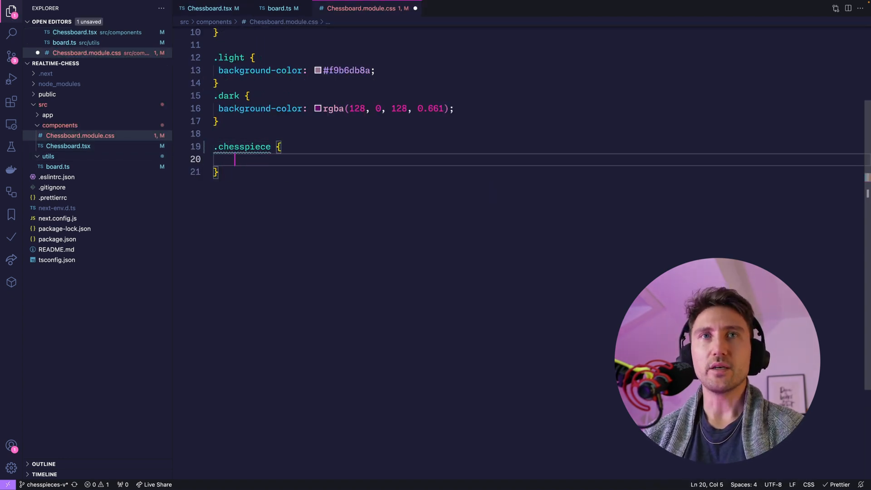
type("width: 70%;")
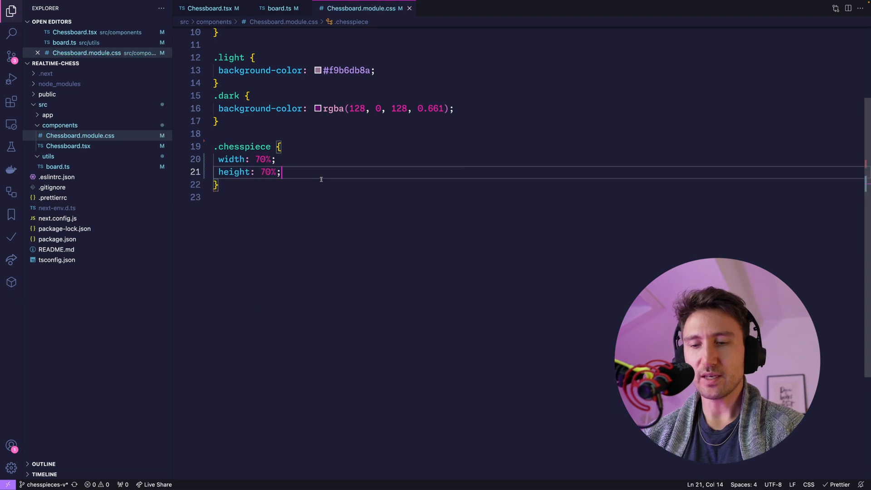
Step: Add border-radius: 50% to the .chesspiece rule in Chessboard.module.css
type("background-color: red;")
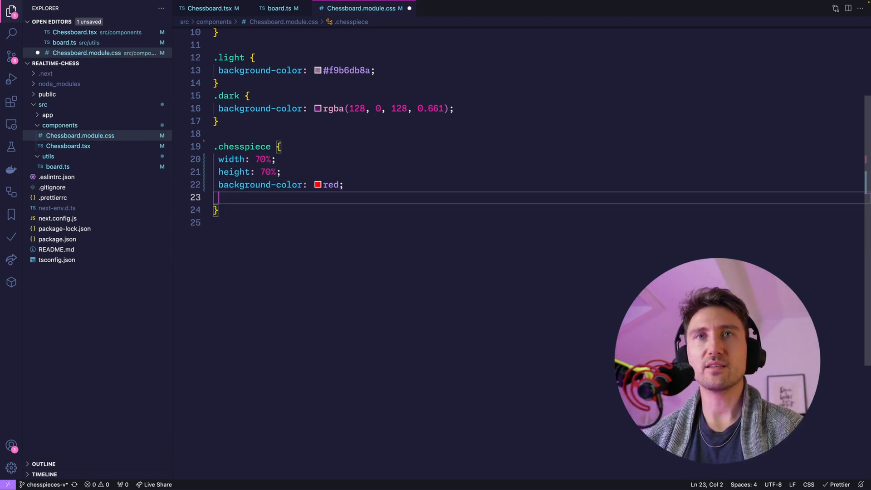
type("border-radius: ;")
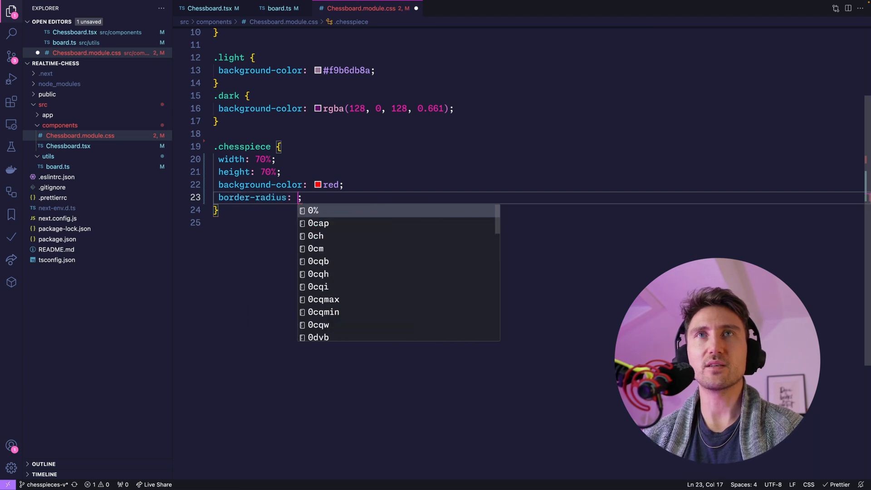
type("50%")
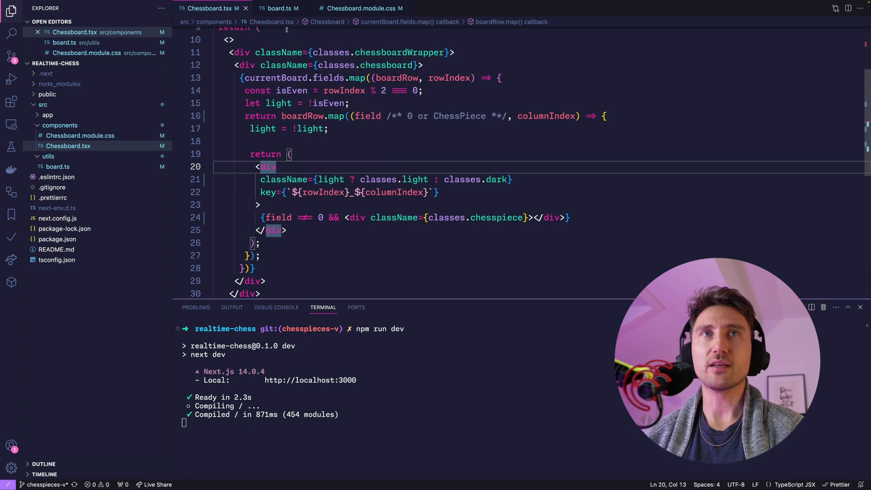
Step: Add a flex-centring .field rule and prepend classes.field to each square's className
left_click(362, 8)
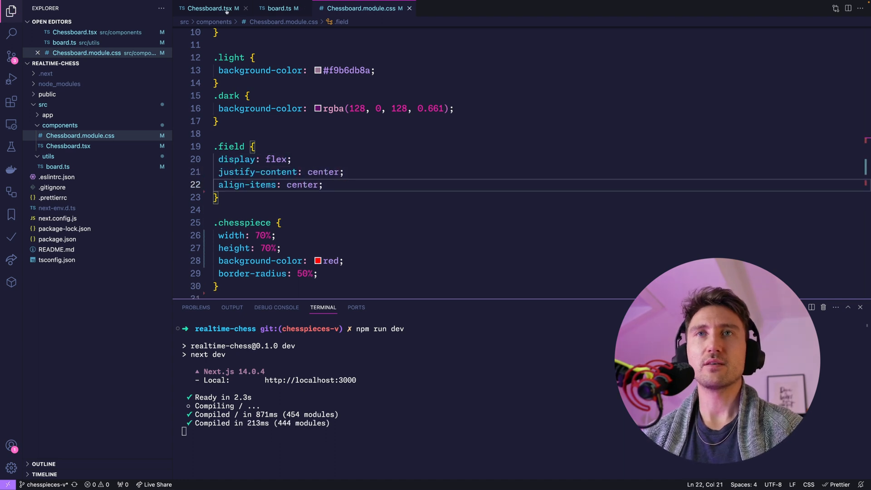
left_click(211, 8)
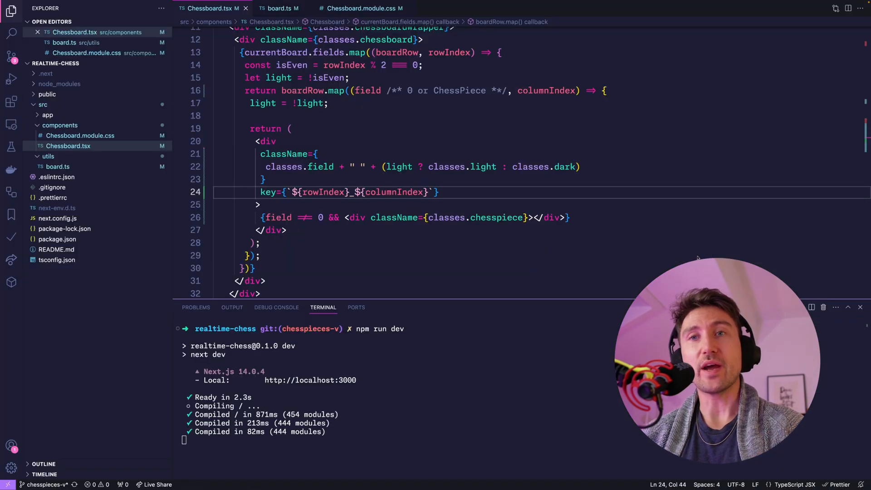
Step: Search Tabler Icons for 'chess' and inspect the chess-king-filled icon's details
left_click(91, 6)
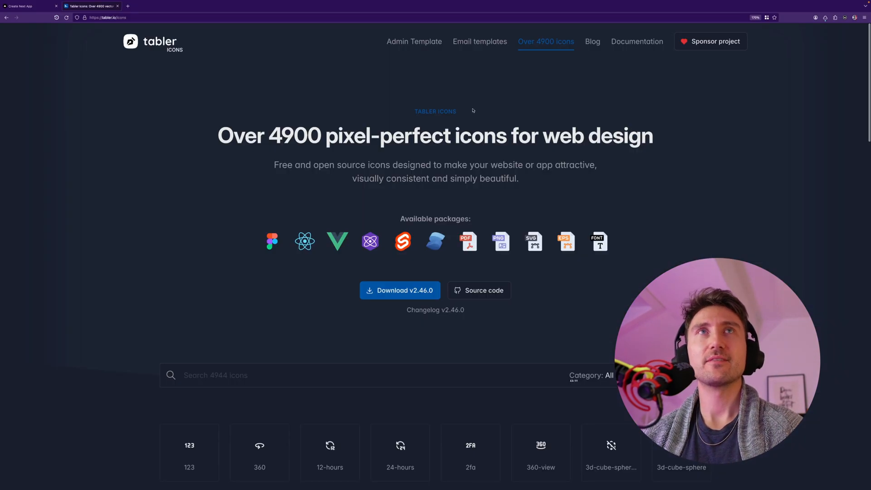
scroll("down", 3)
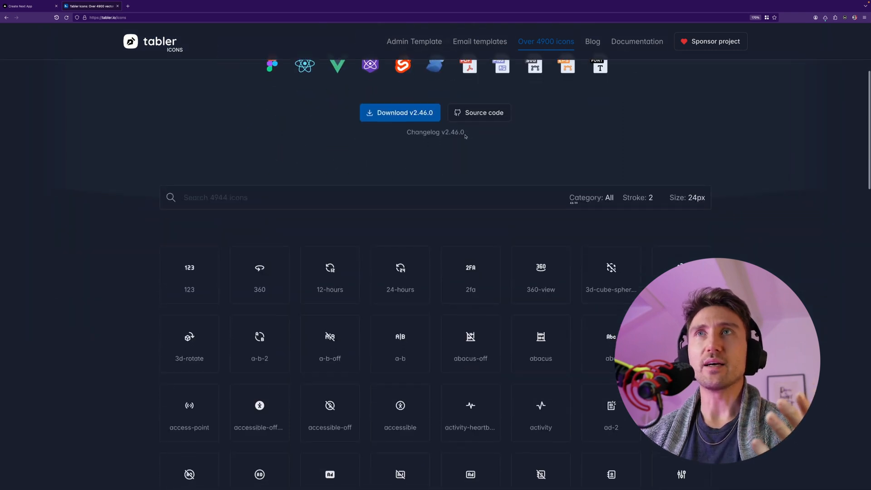
type("chess")
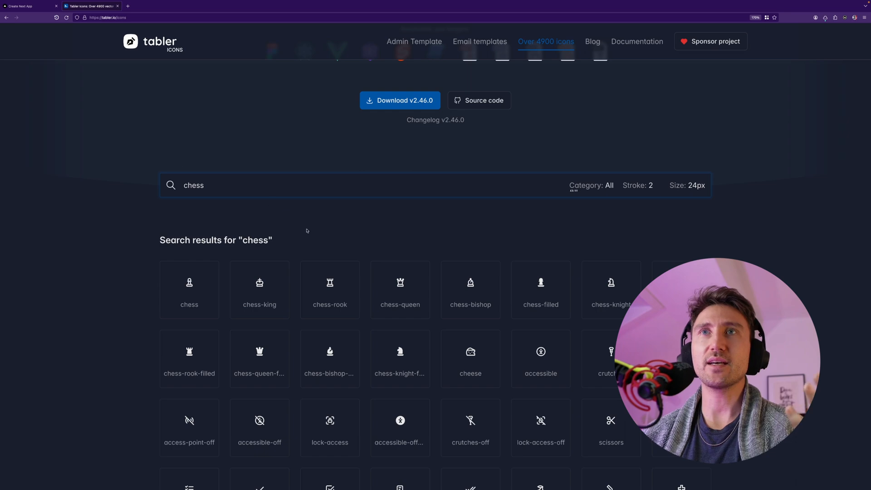
left_click(259, 289)
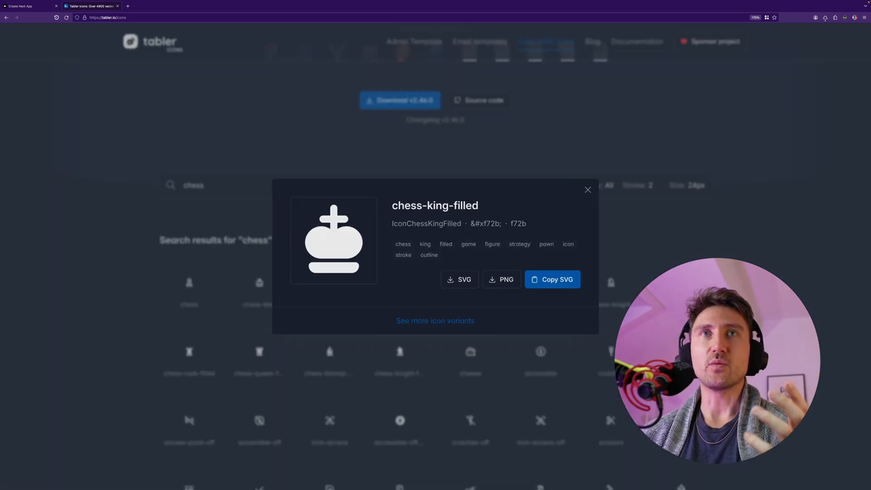
left_click(588, 189)
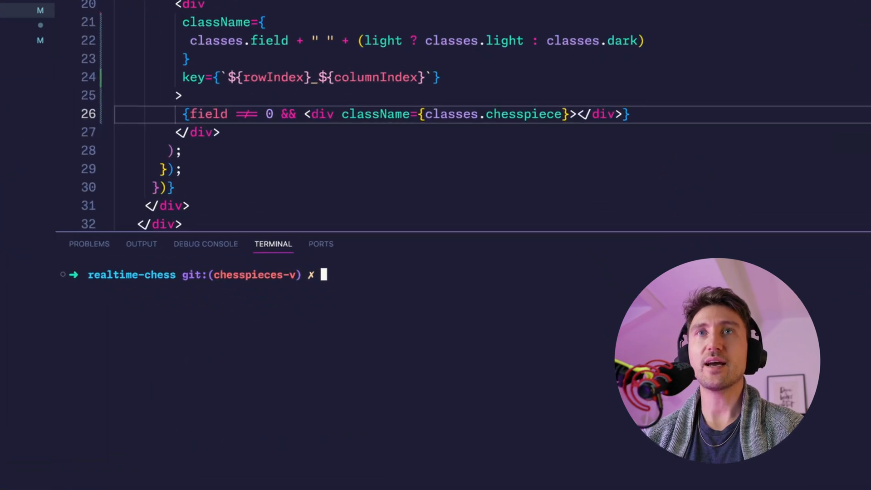
type("npm i @")
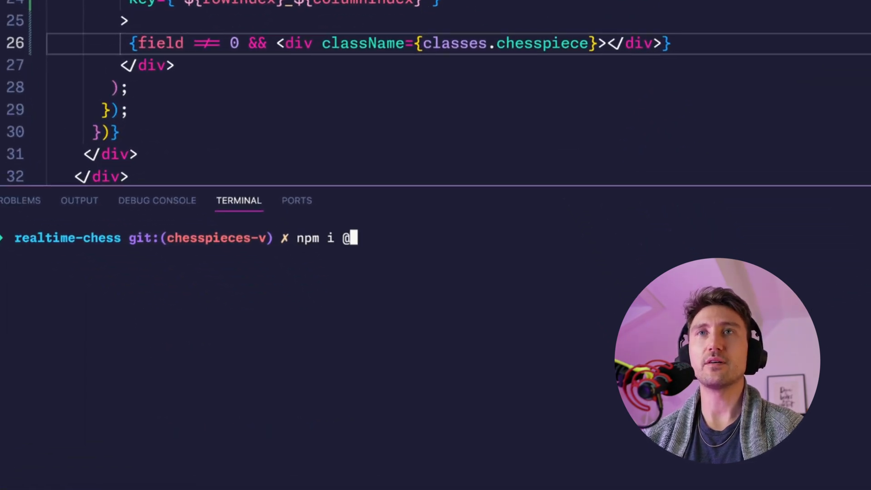
type("tabler/icons-react")
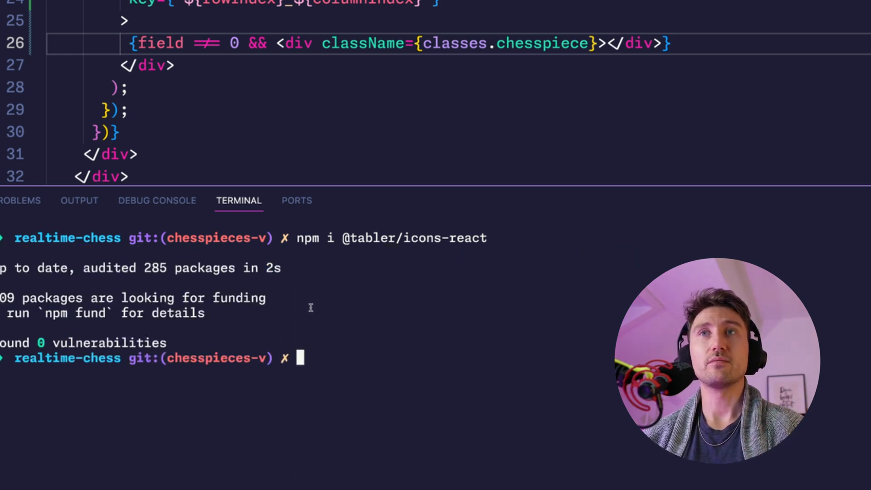
type("npm run de")
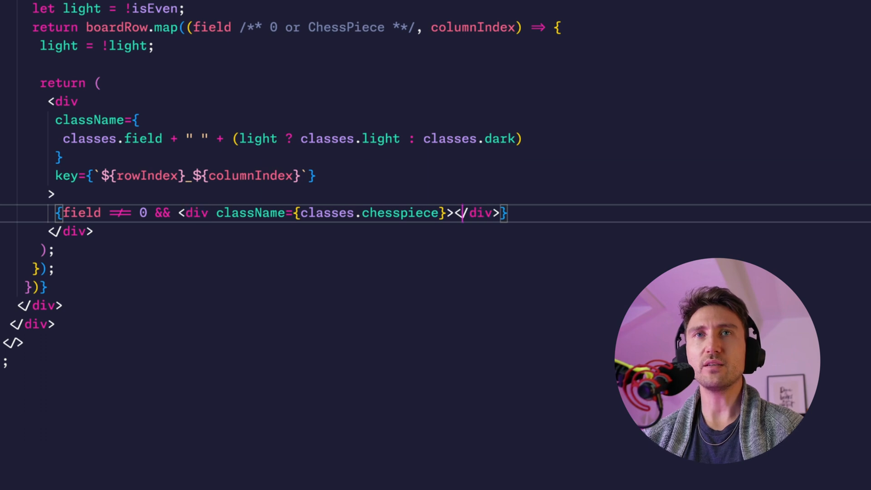
Step: Render <IconChess /> when field.kind is 'pawn' and size piece SVGs to 100%
key("Enter")
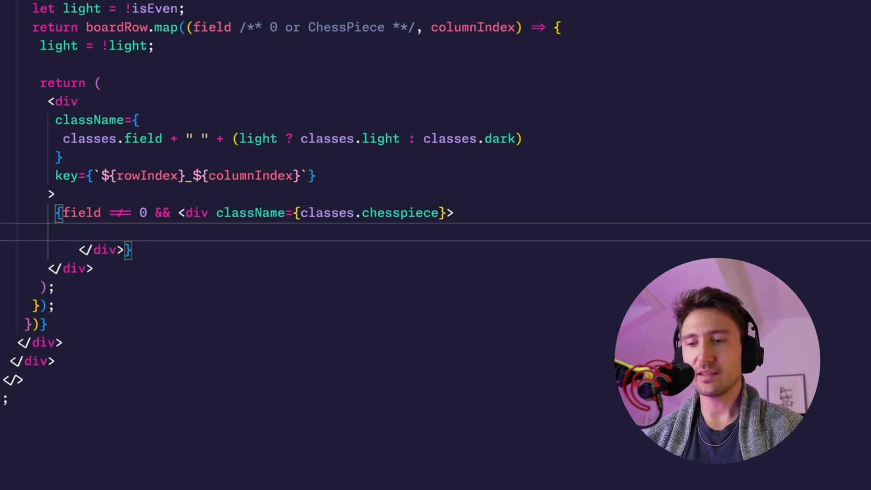
type("{field.kind === 'pa")
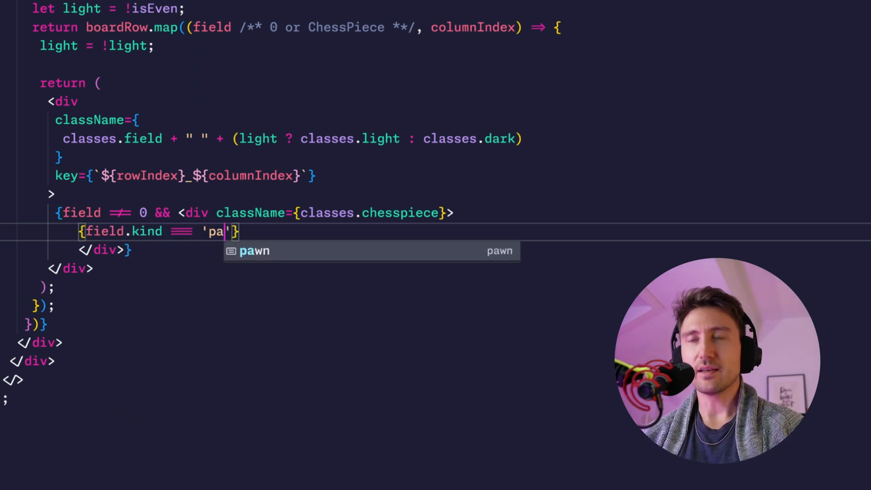
type("wn' &&")
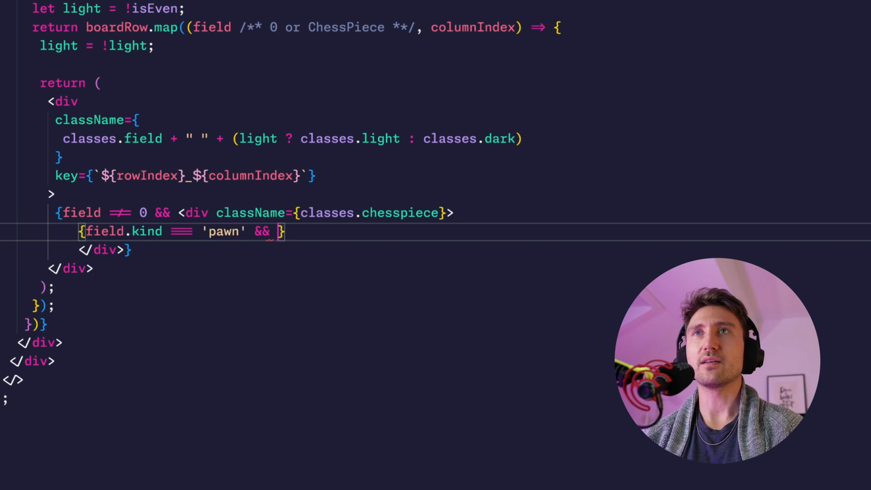
type("<IconChe")
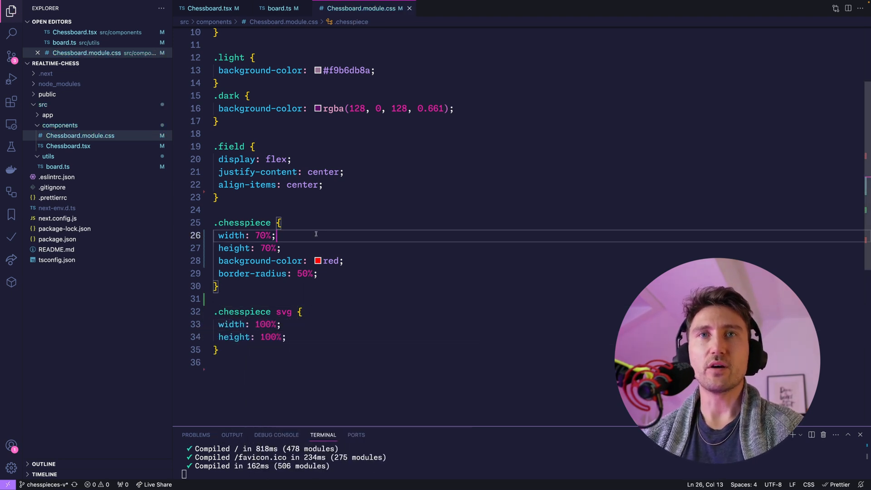
Step: Delete the red background, shrink pieces from 70% to 60%, and give pawns IconChessFilled
left_click(210, 7)
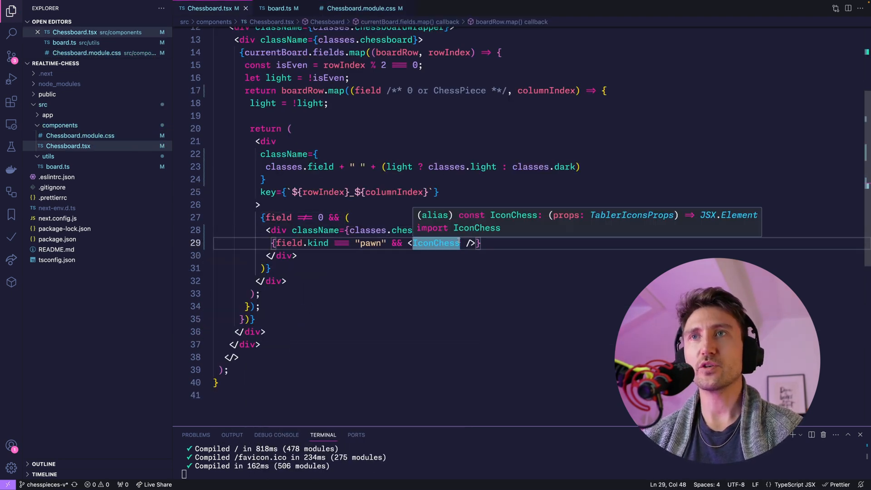
left_click(362, 8)
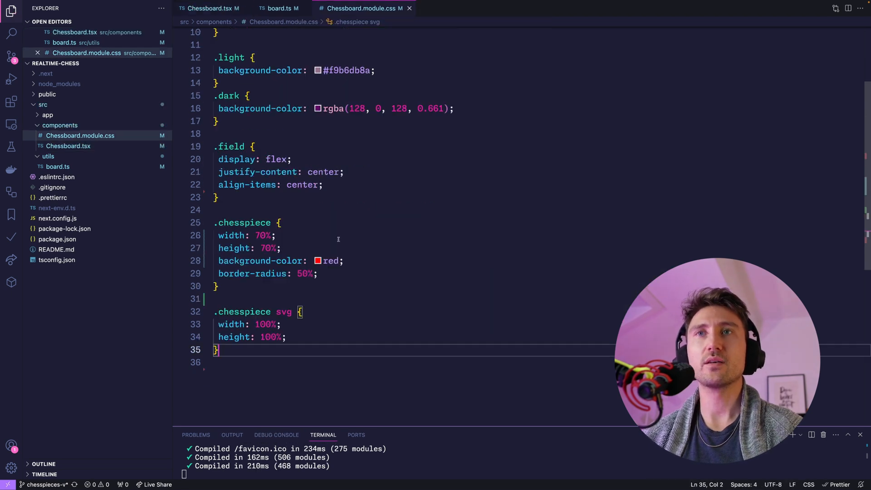
triple_click(261, 260)
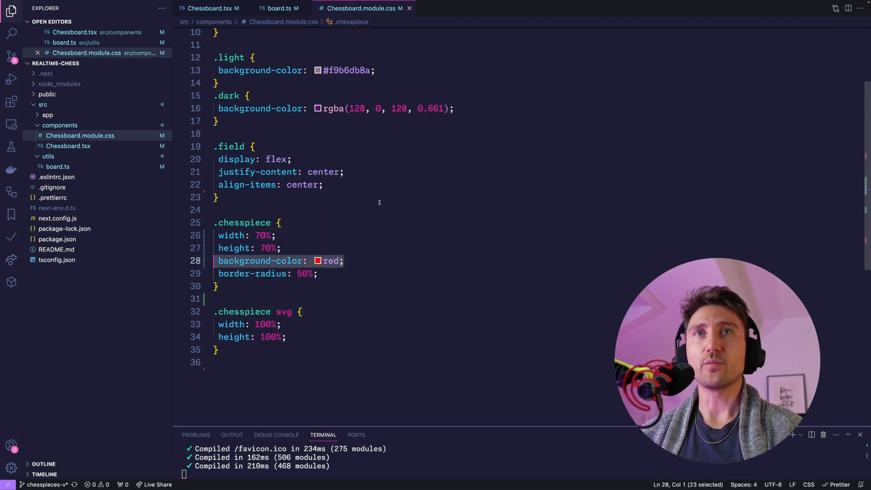
key("Backspace")
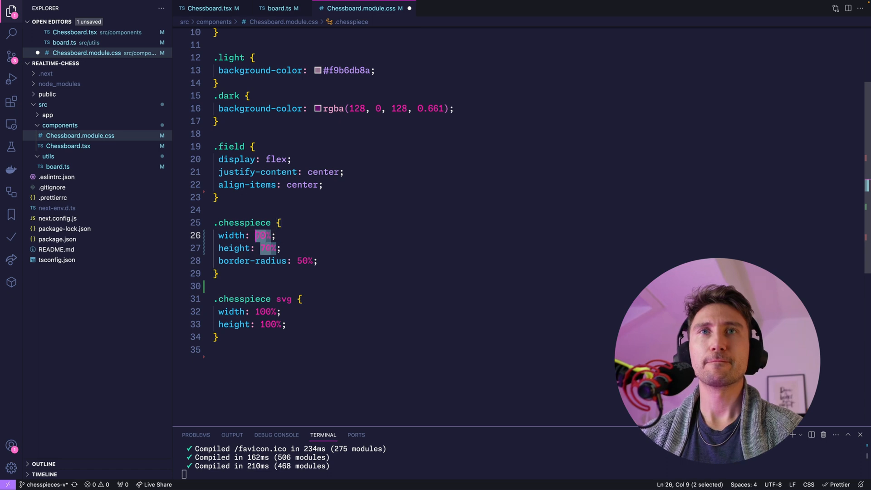
type("60%")
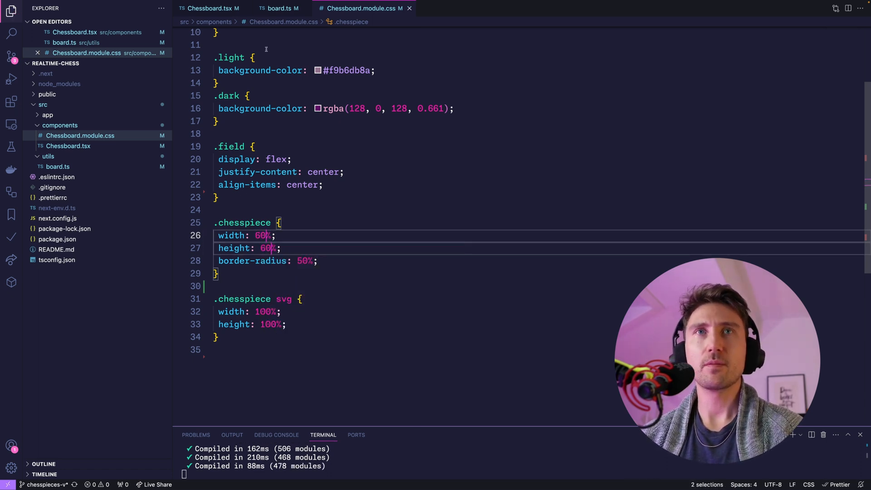
left_click(211, 7)
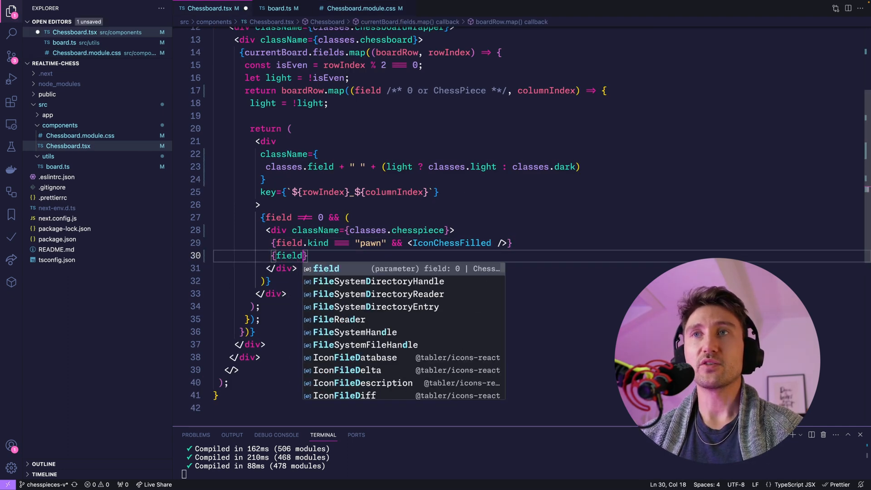
Step: Add IconChessRookFilled, KnightFilled, BishopFilled, QueenFilled and KingFilled lines for each piece kind
type(".kind === 'r'")
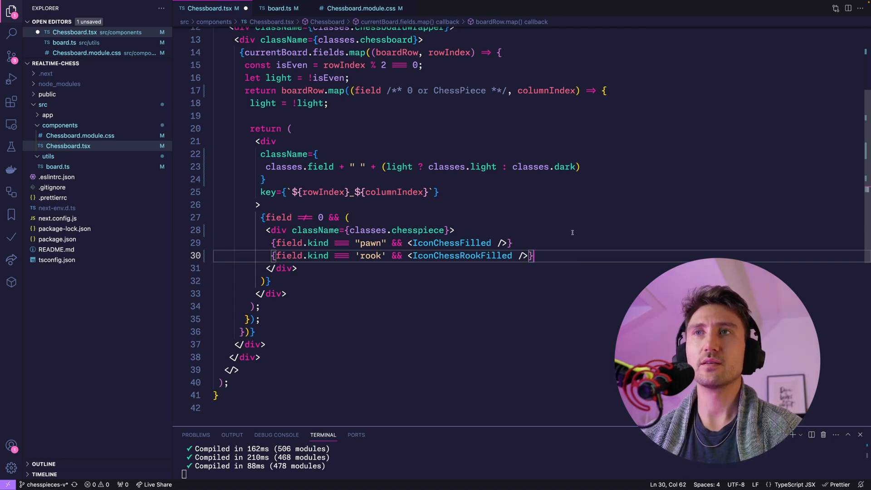
type("{field.kind === 'knight' && <IconChessKnightFilled />}")
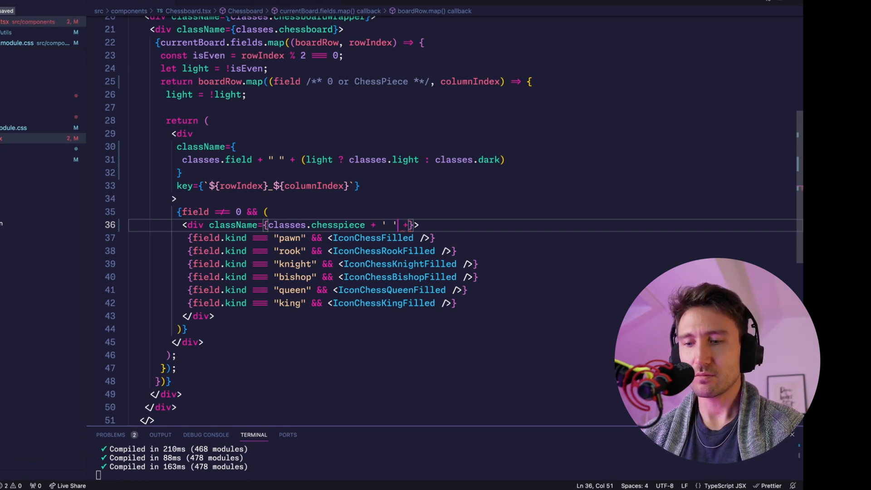
Step: Append classes.darkPlayer or classes.lightPlayer to the chesspiece className via a field.player ternary
type("(field.player === 'dark' ? classes.darkPlayer :")
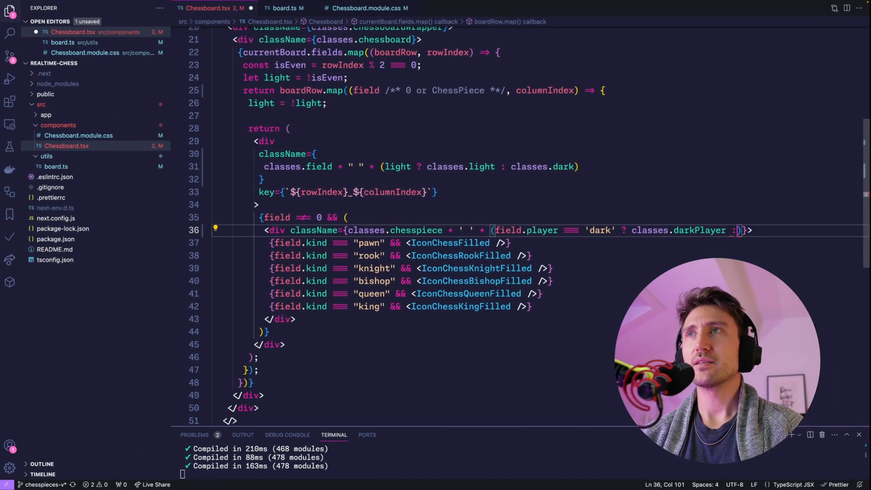
type("classes.lightPlayer")
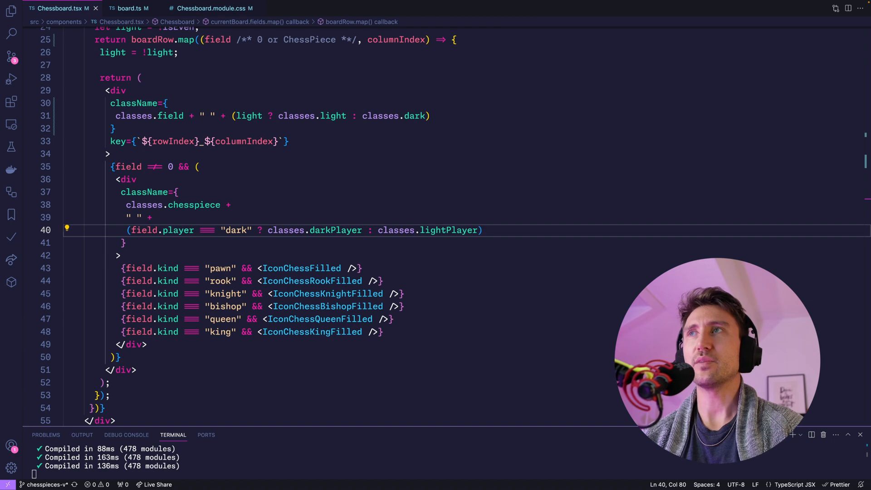
left_click(210, 7)
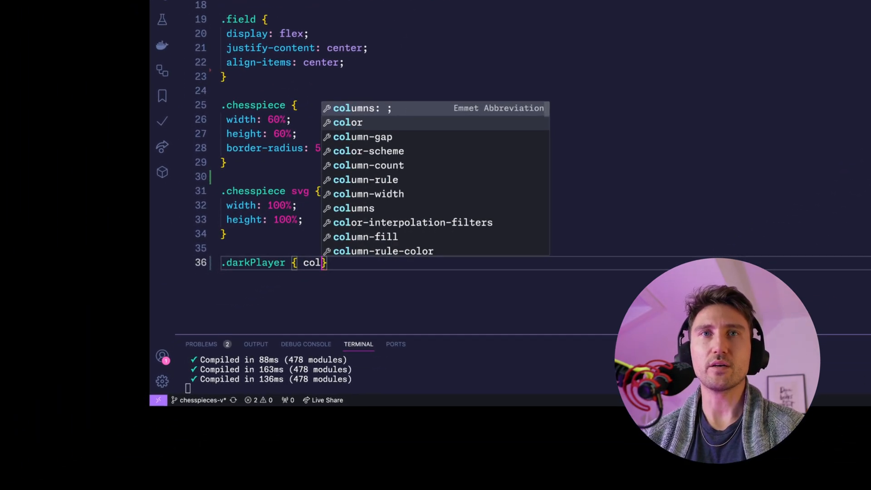
Step: Set .darkPlayer to color: black and start a .lightPlayer rule below it
type("color: black")
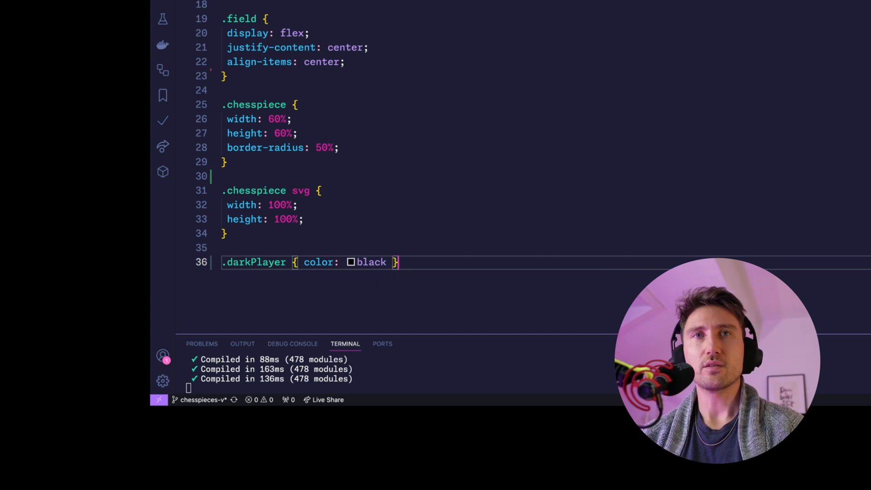
type(".lightPlayer")
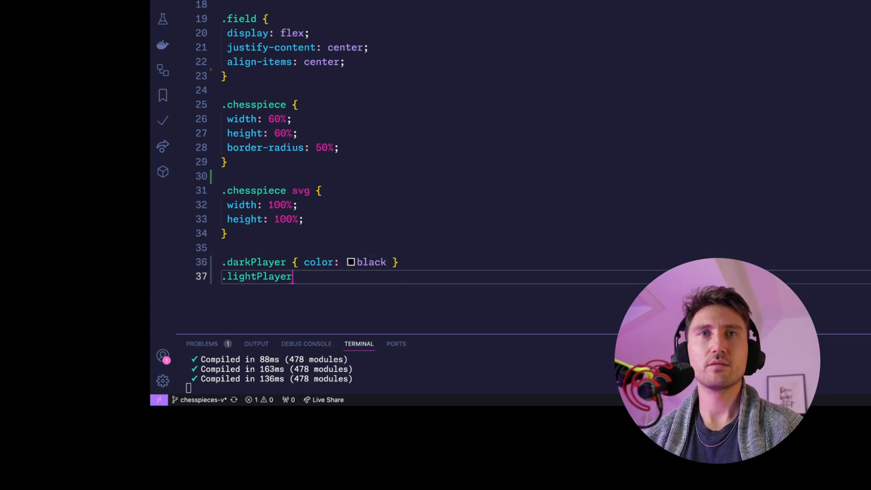